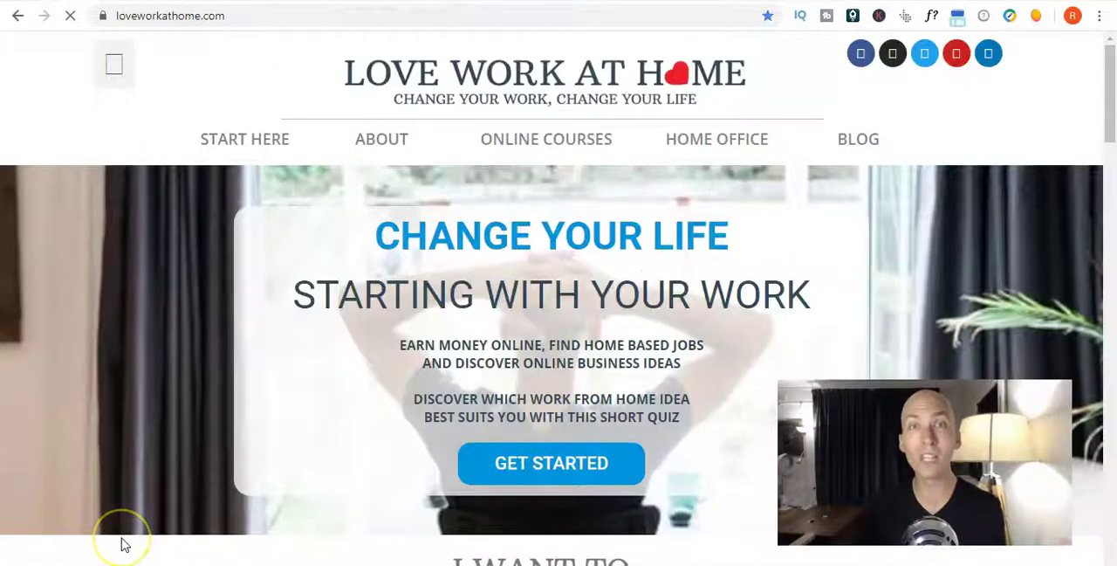
# Scroll the current page and enter interpret.cyracom.com in the address bar
pyautogui.scroll(-3)
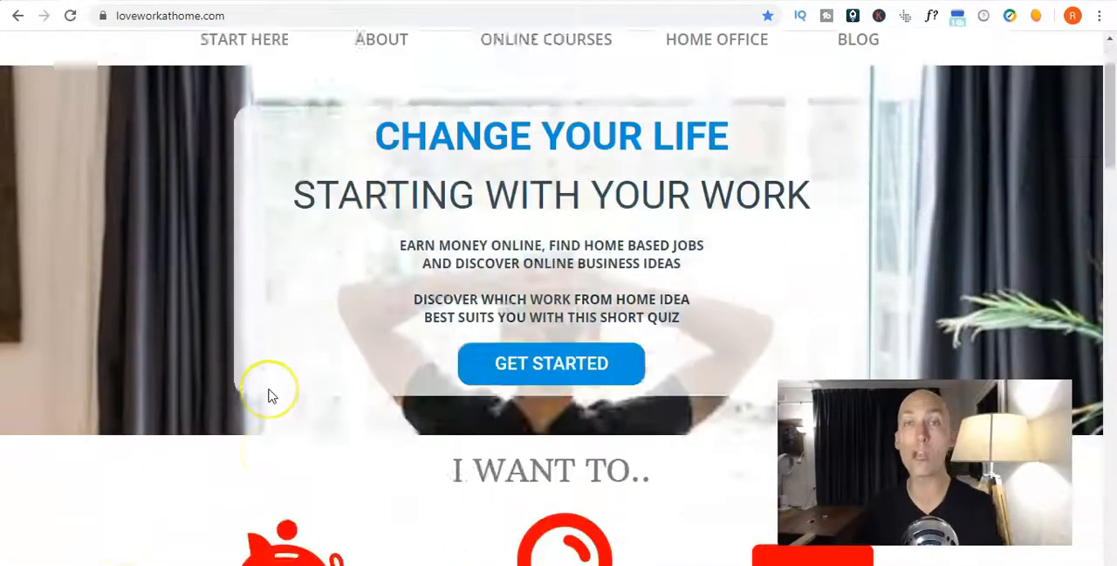
pyautogui.scroll(-3)
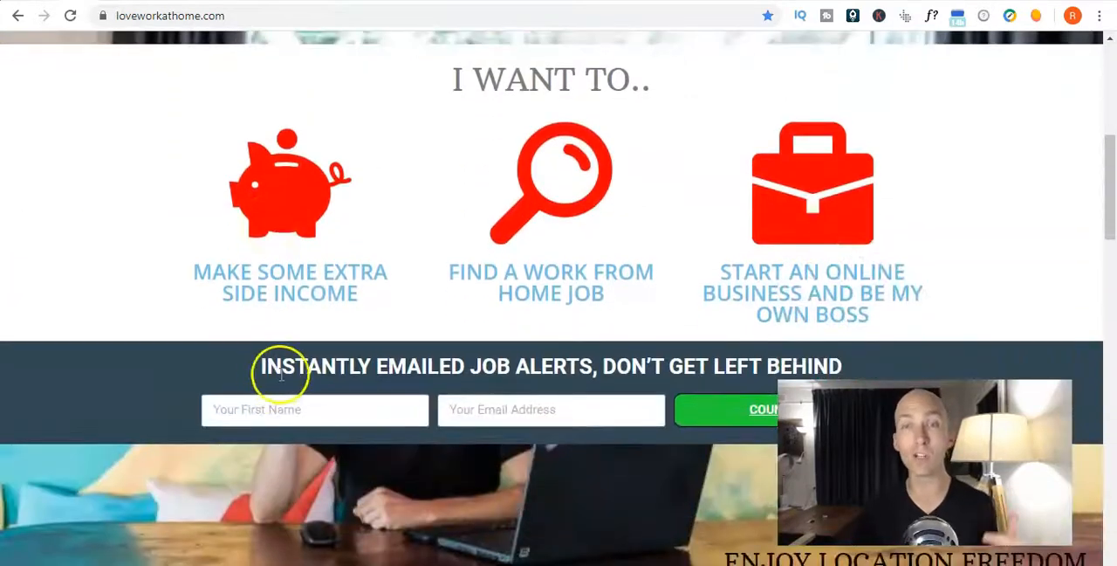
pyautogui.moveTo(260, 259)
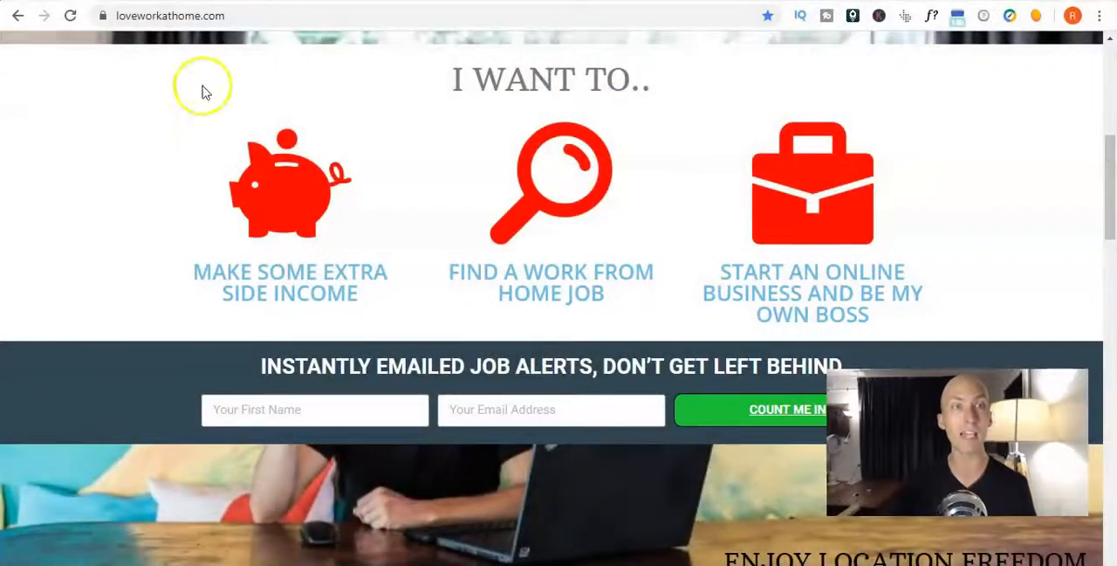
pyautogui.write('interpret.cyracom.com')
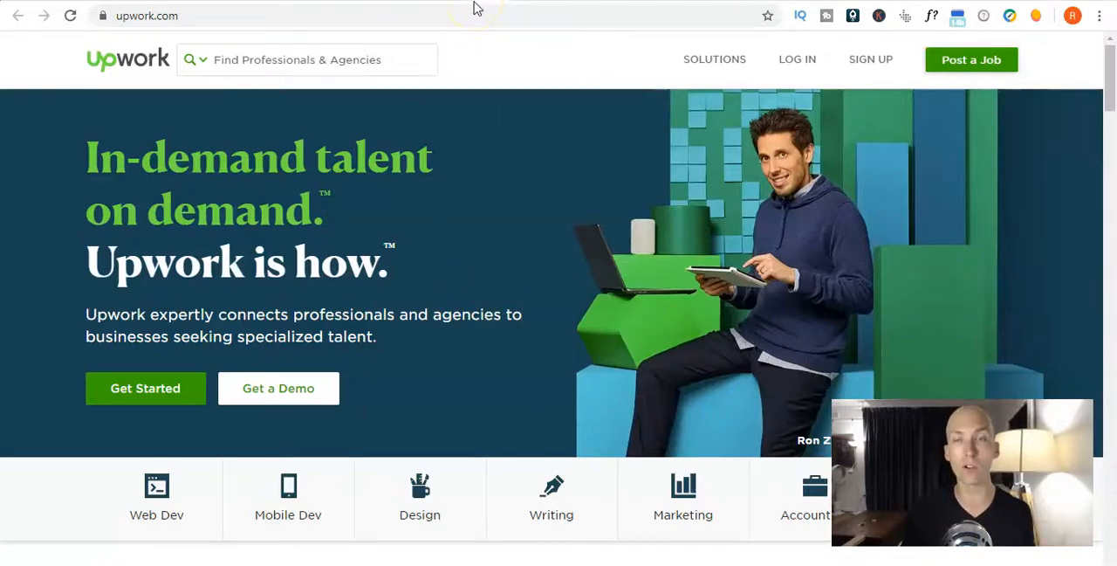
# Load languageline.com and browse the LanguageLine Solutions homepage down to its footer
pyautogui.write('languageline.com')
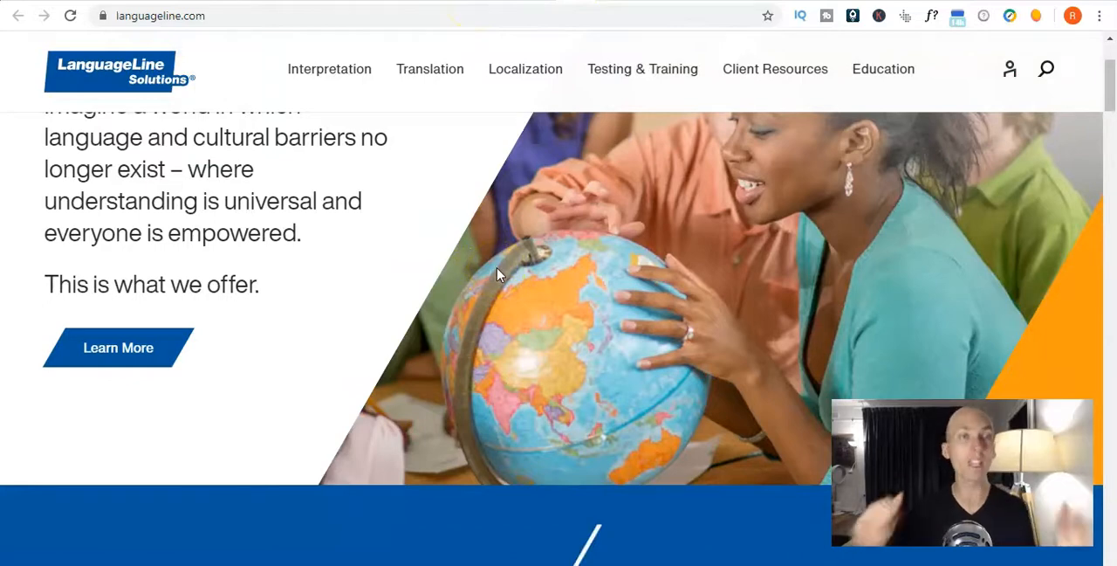
pyautogui.scroll(-3)
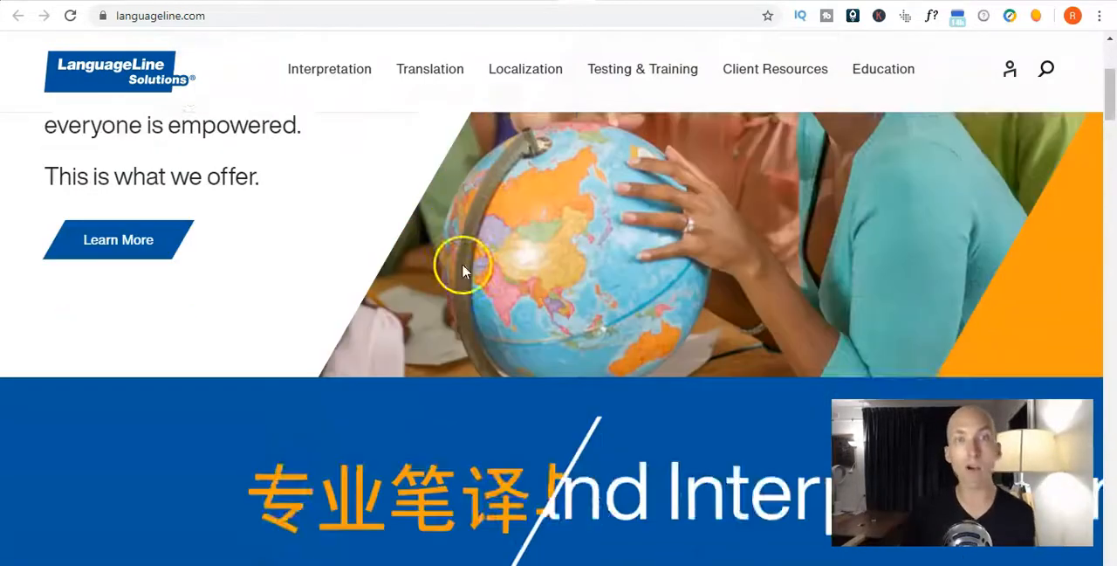
pyautogui.scroll(-3)
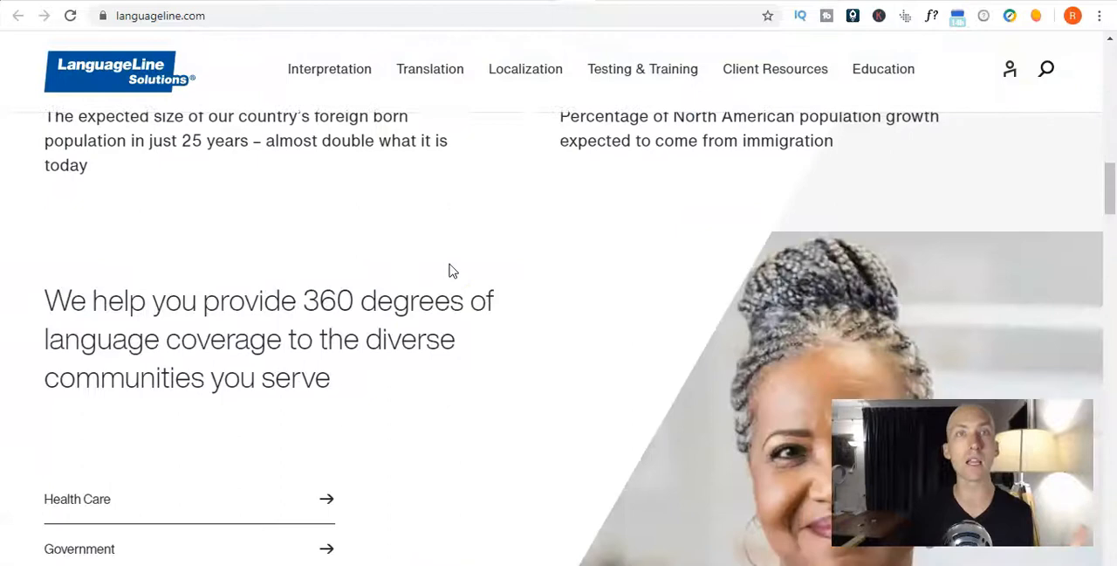
pyautogui.scroll(3)
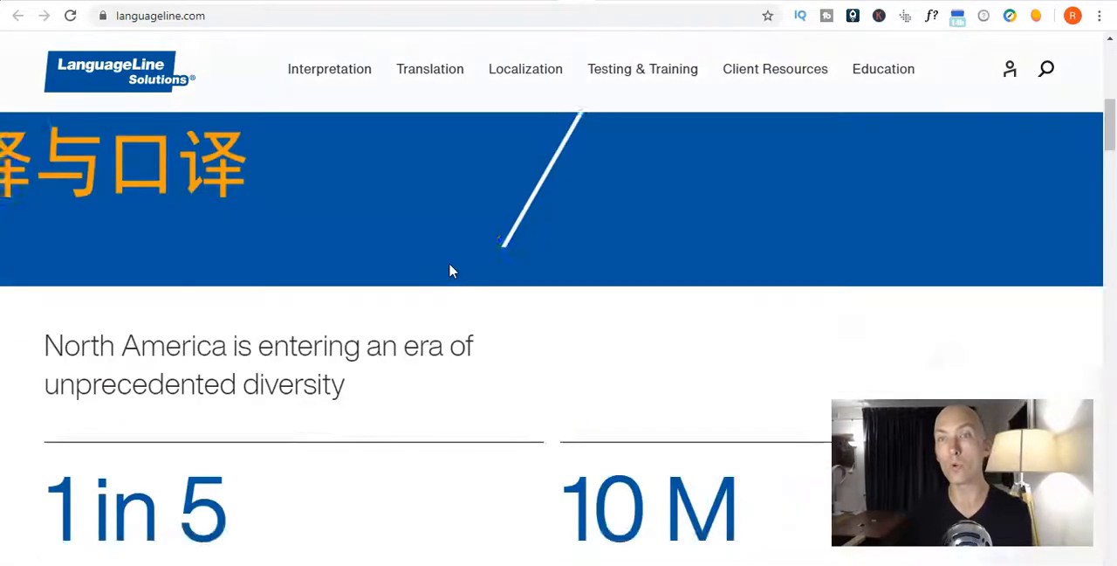
pyautogui.scroll(3)
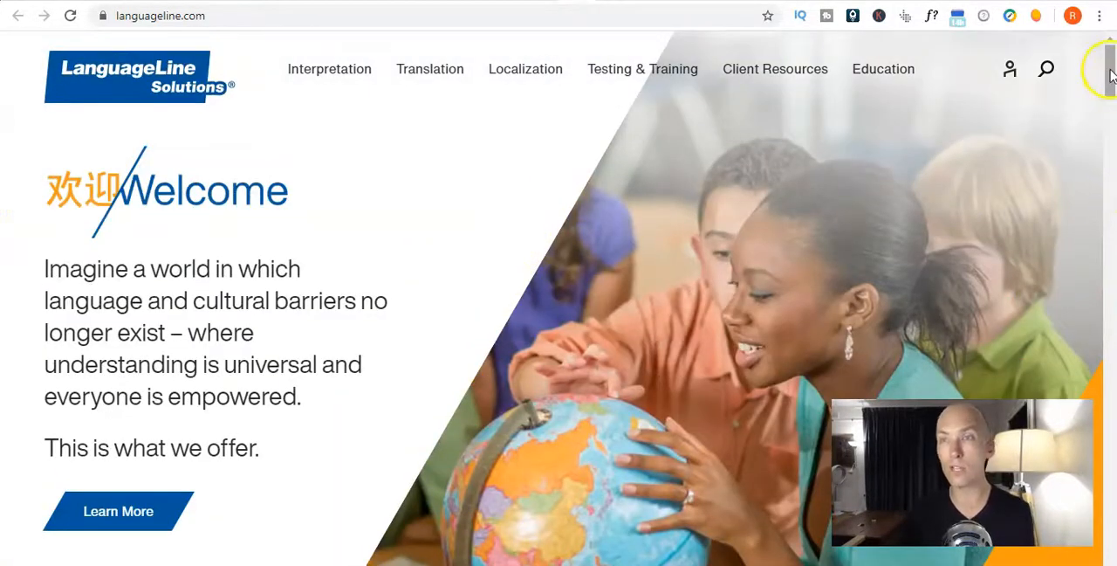
pyautogui.scroll(-3)
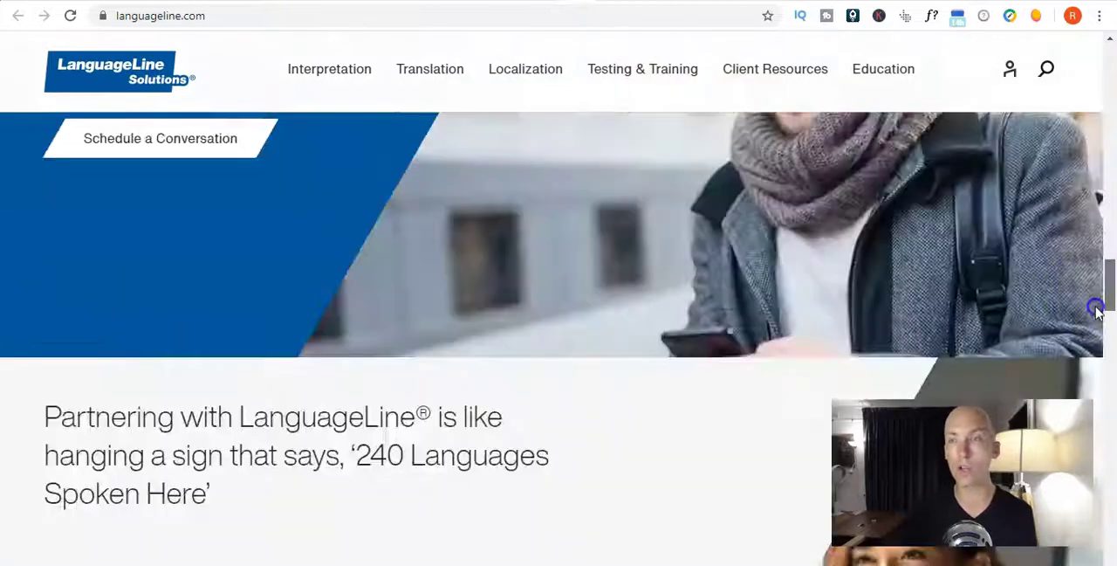
pyautogui.scroll(-3)
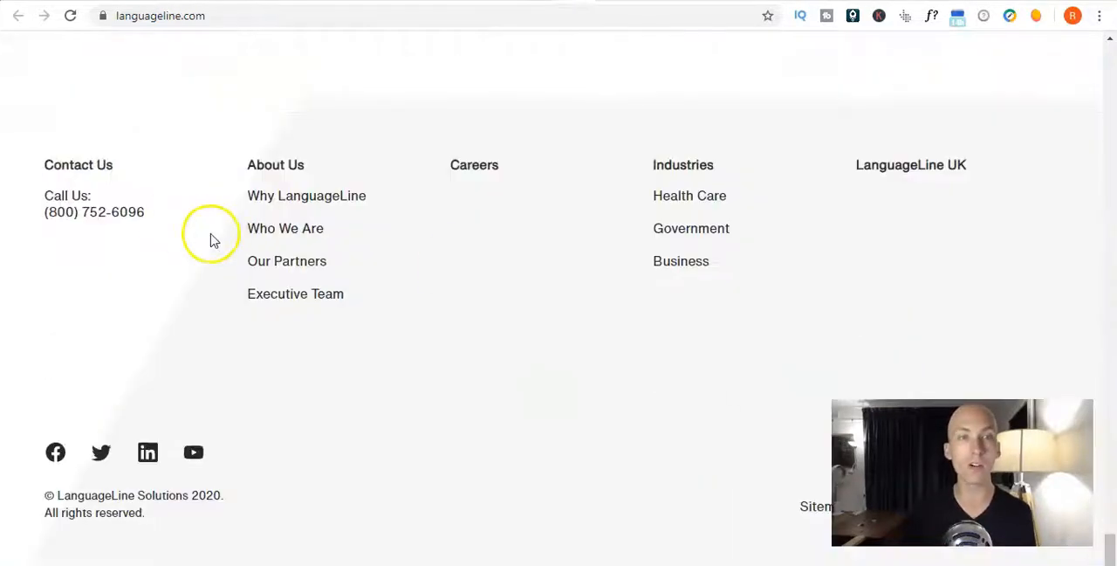
pyautogui.moveTo(630, 15)
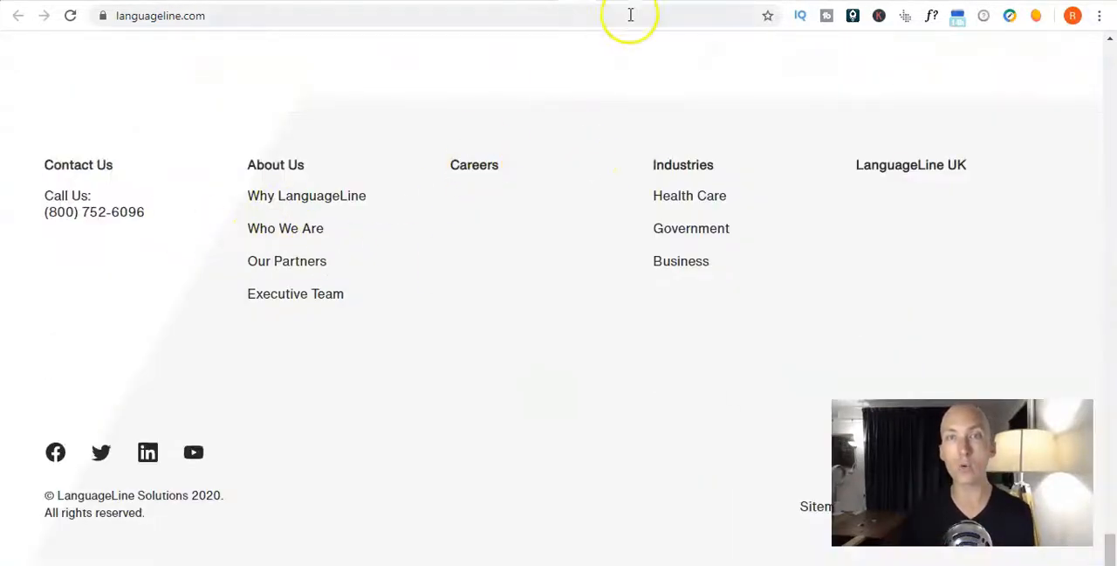
# Open LanguageLine's careers page and scroll through the 172-opening job board and filters
pyautogui.click(473, 164)
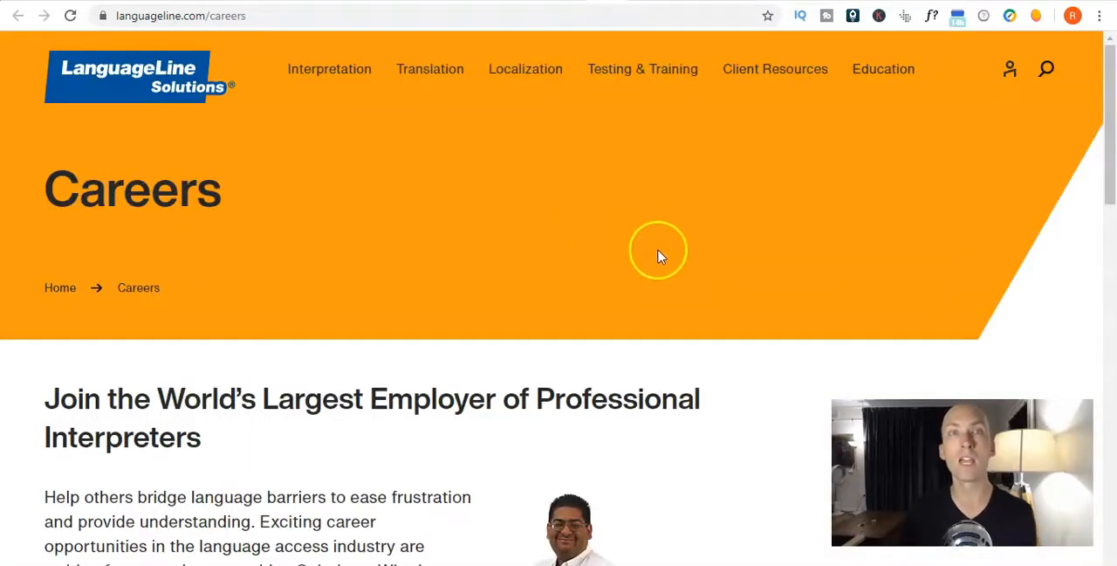
pyautogui.scroll(-3)
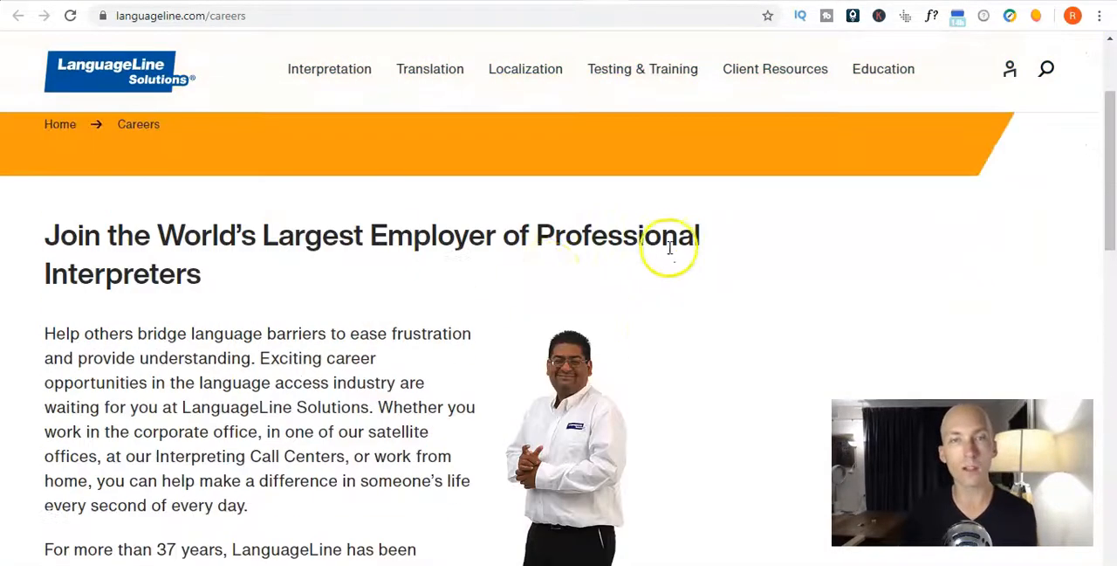
pyautogui.moveTo(384, 227)
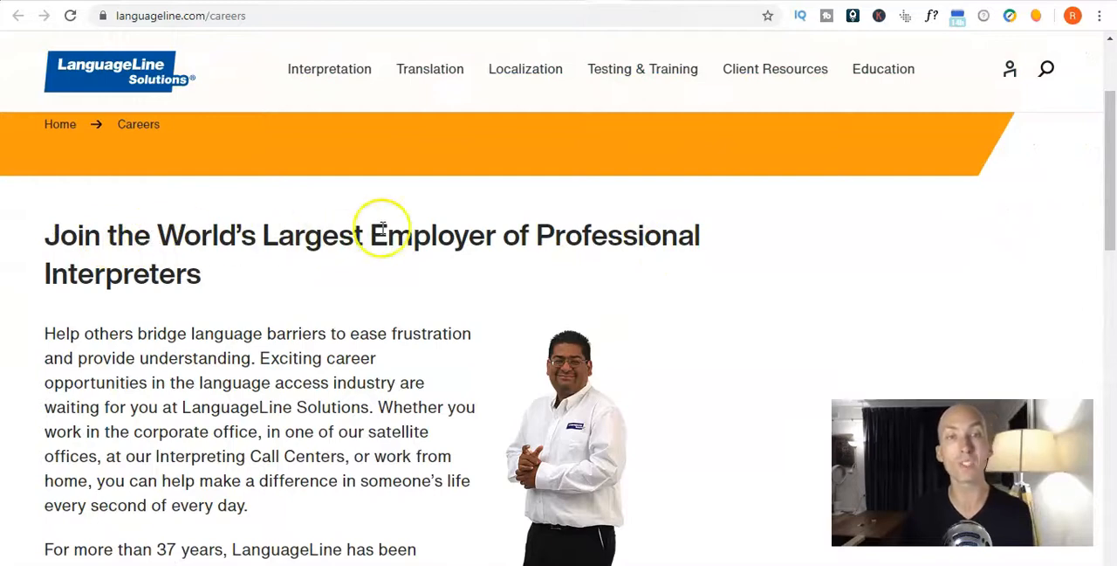
pyautogui.moveTo(642, 300)
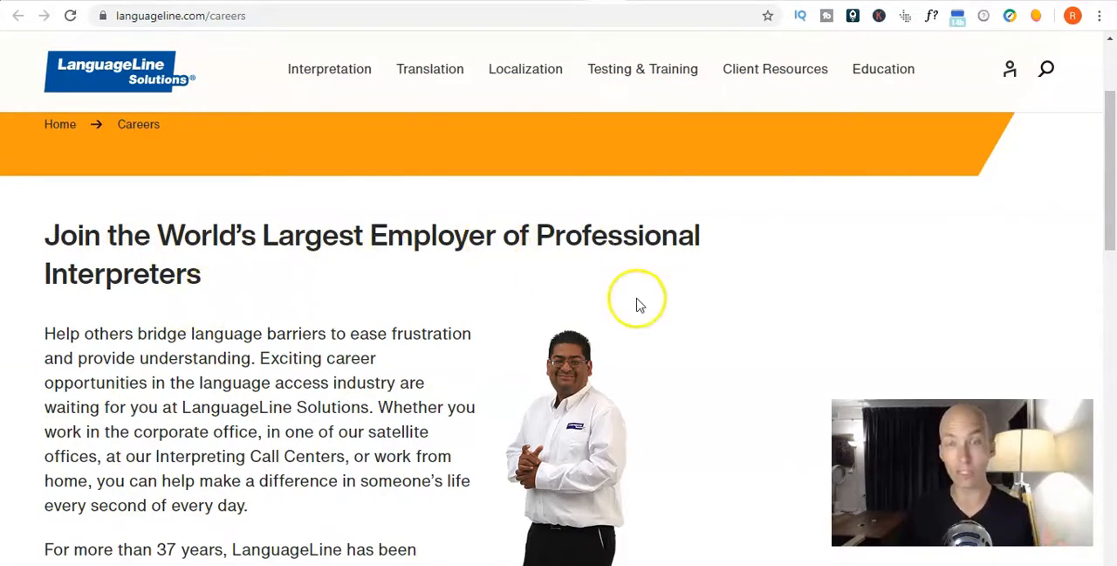
pyautogui.scroll(-3)
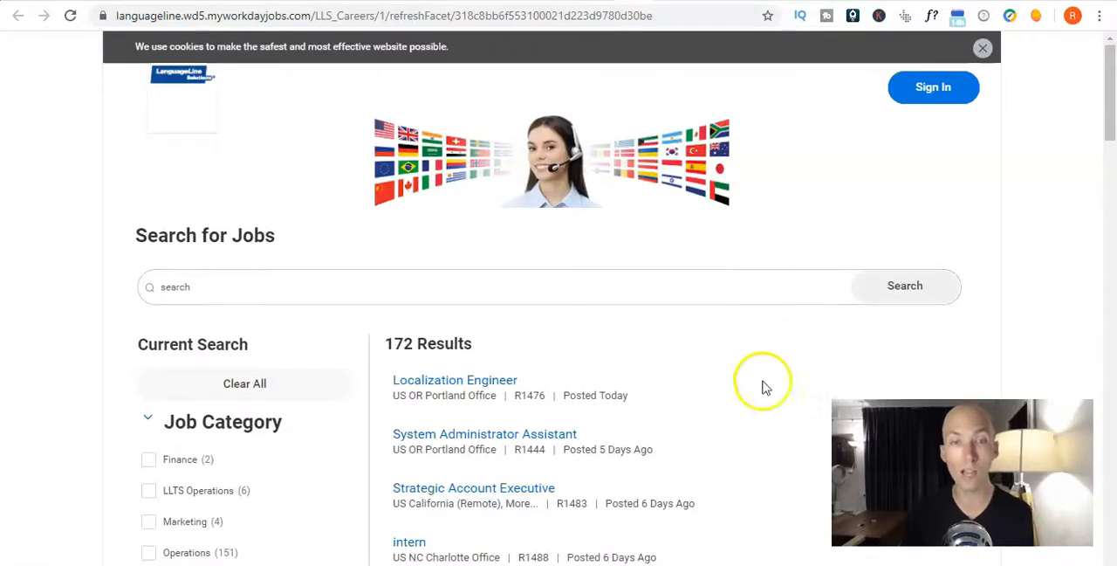
pyautogui.scroll(-3)
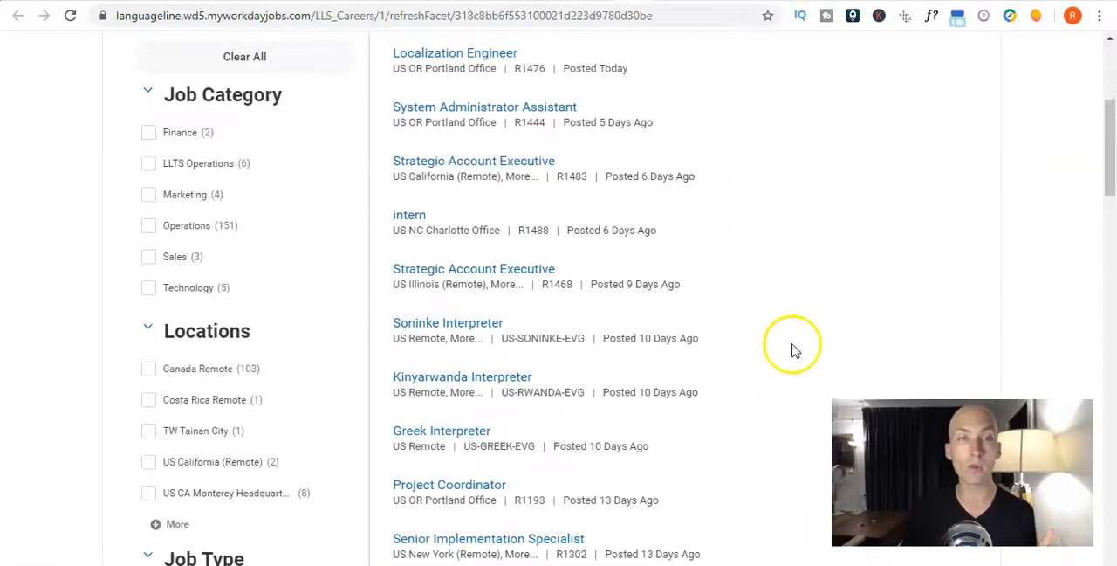
pyautogui.moveTo(272, 216)
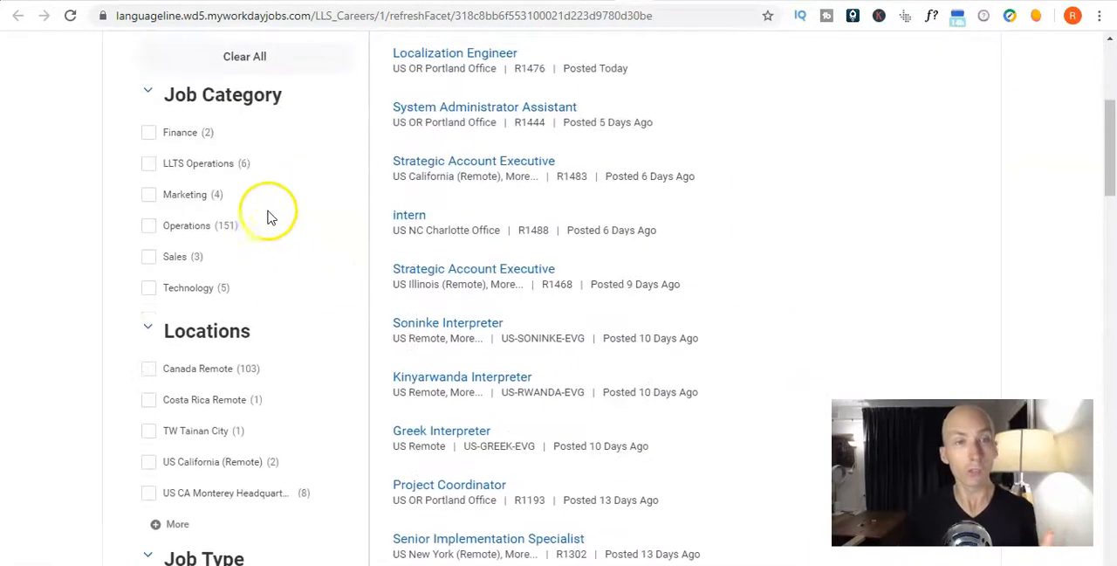
pyautogui.scroll(-3)
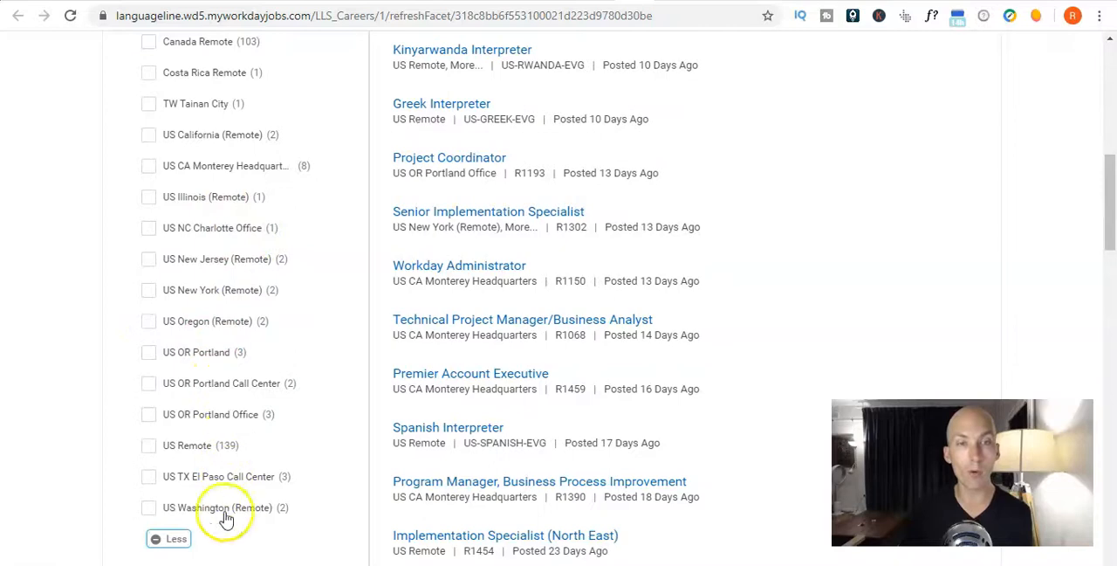
pyautogui.scroll(-3)
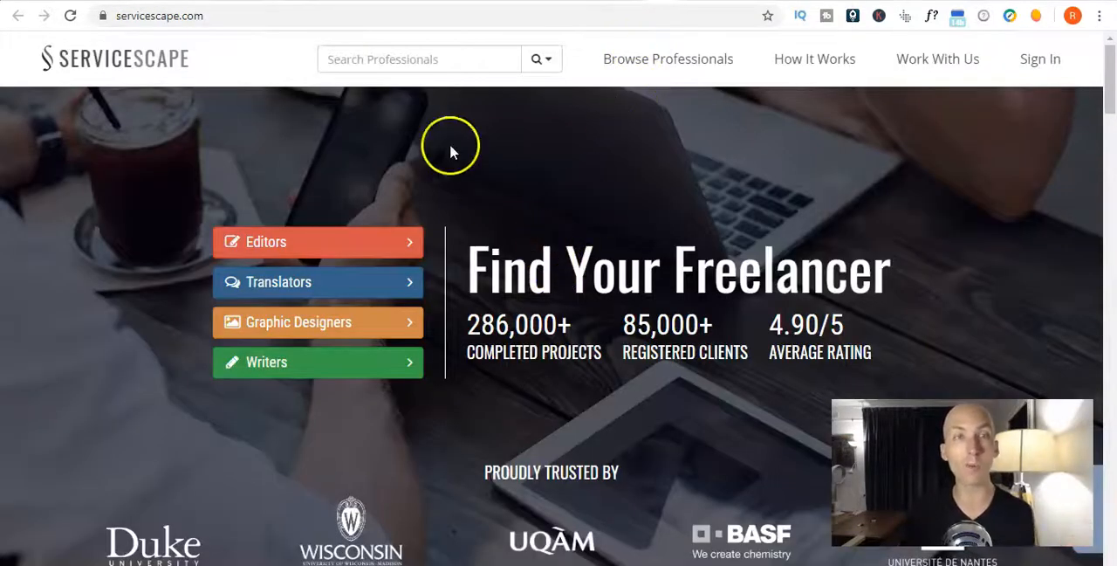
pyautogui.moveTo(382, 179)
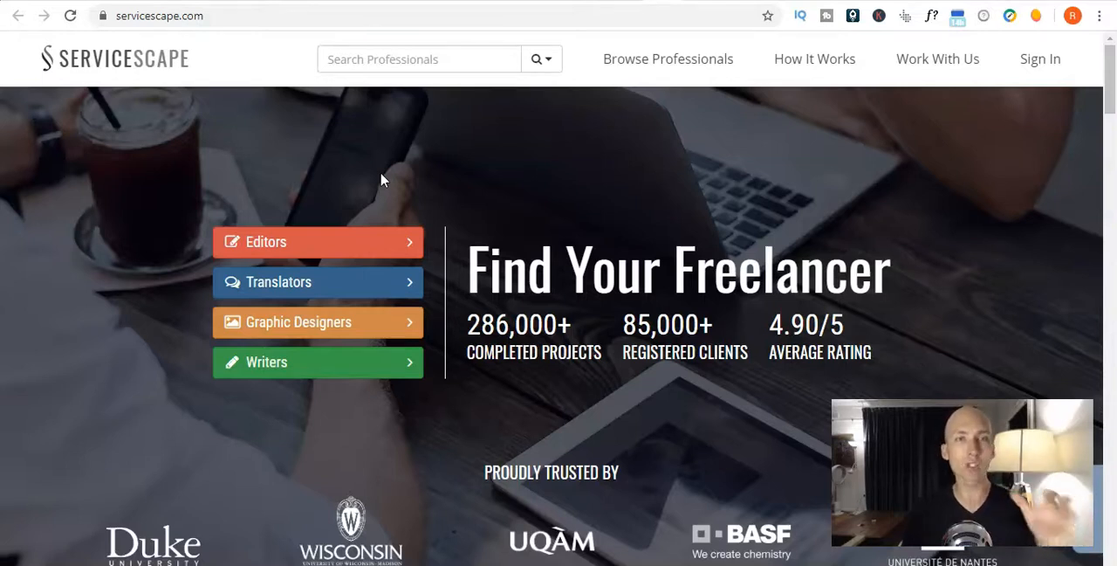
pyautogui.moveTo(296, 293)
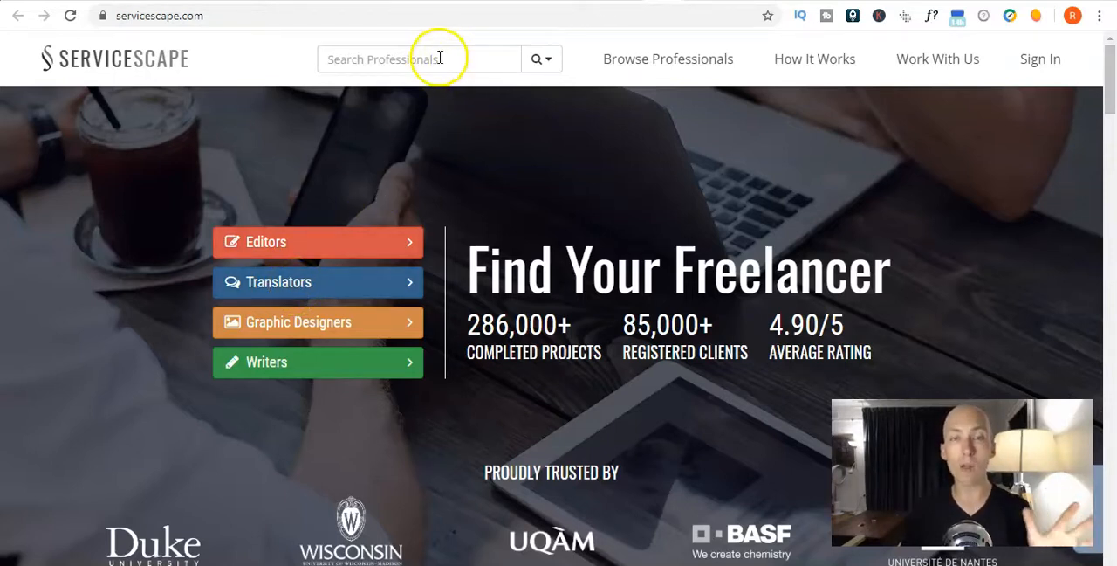
pyautogui.moveTo(305, 281)
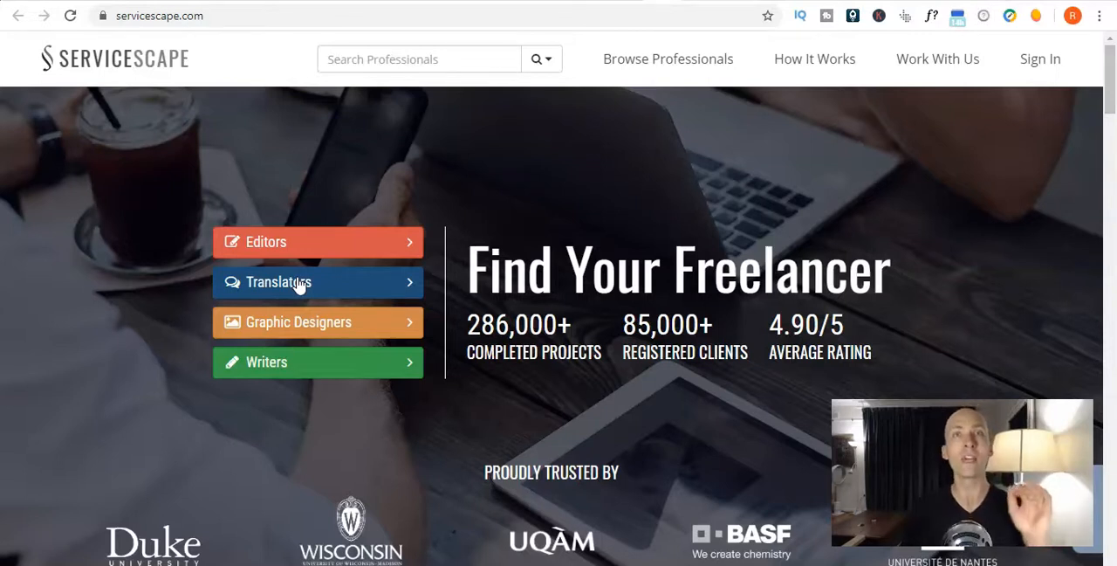
pyautogui.moveTo(337, 258)
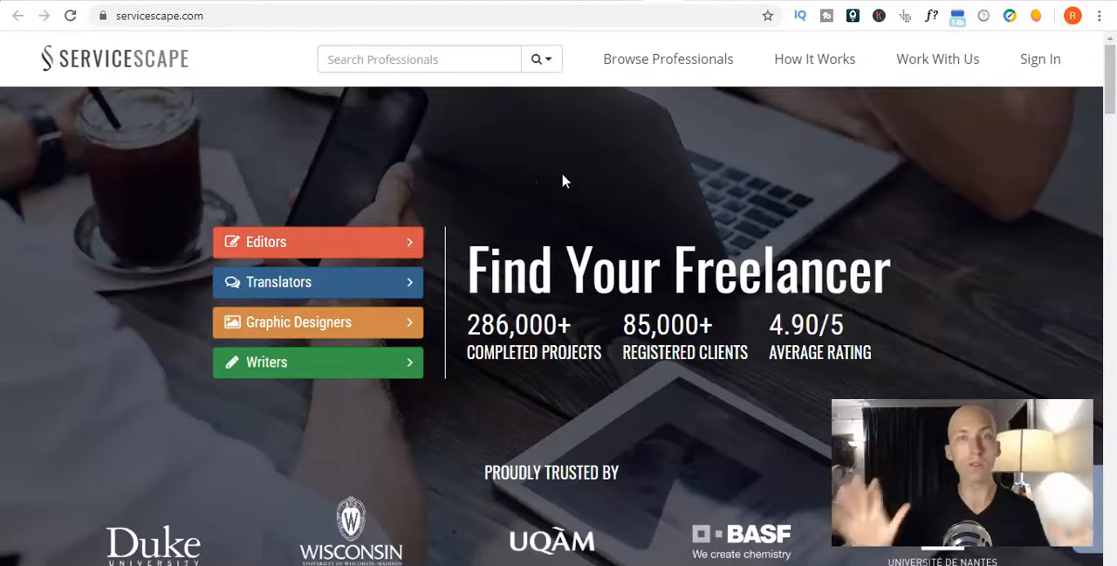
# Scroll ServiceScape's homepage to the footer and open How It Works for Professionals
pyautogui.scroll(-3)
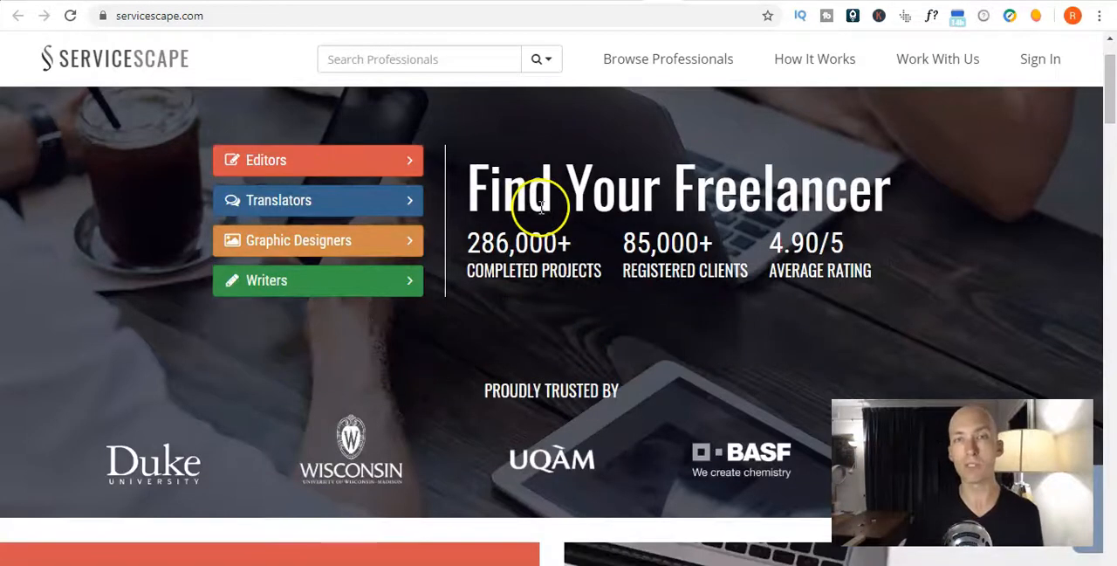
pyautogui.scroll(-3)
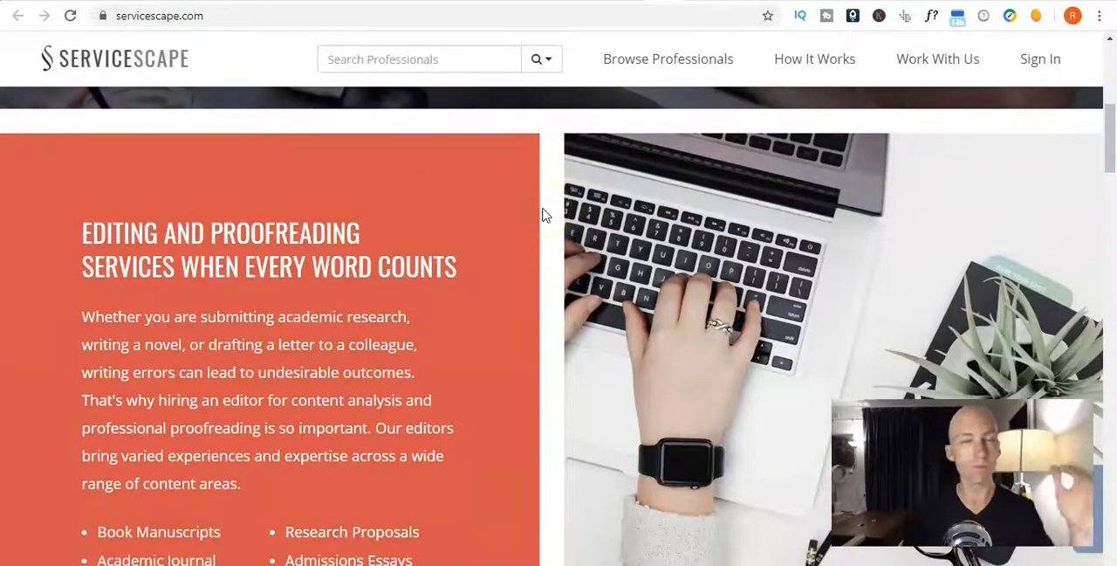
pyautogui.scroll(-3)
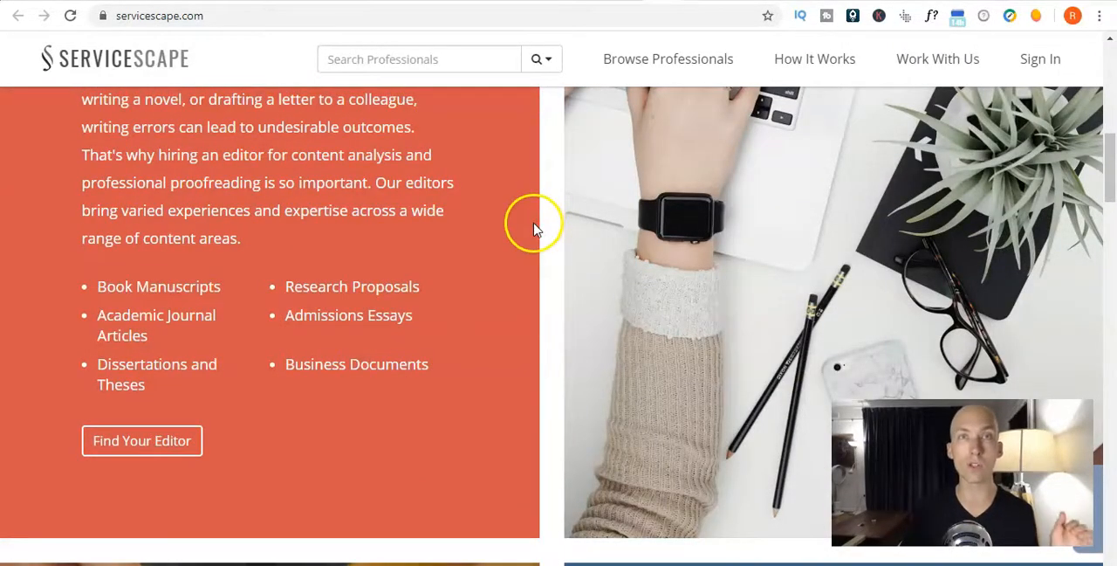
pyautogui.scroll(-3)
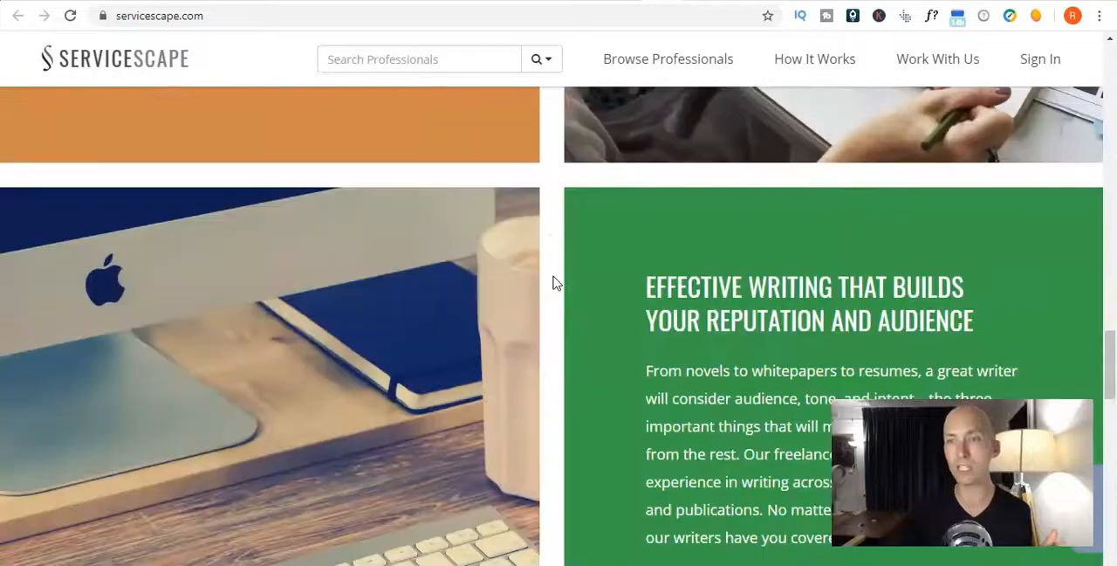
pyautogui.scroll(-3)
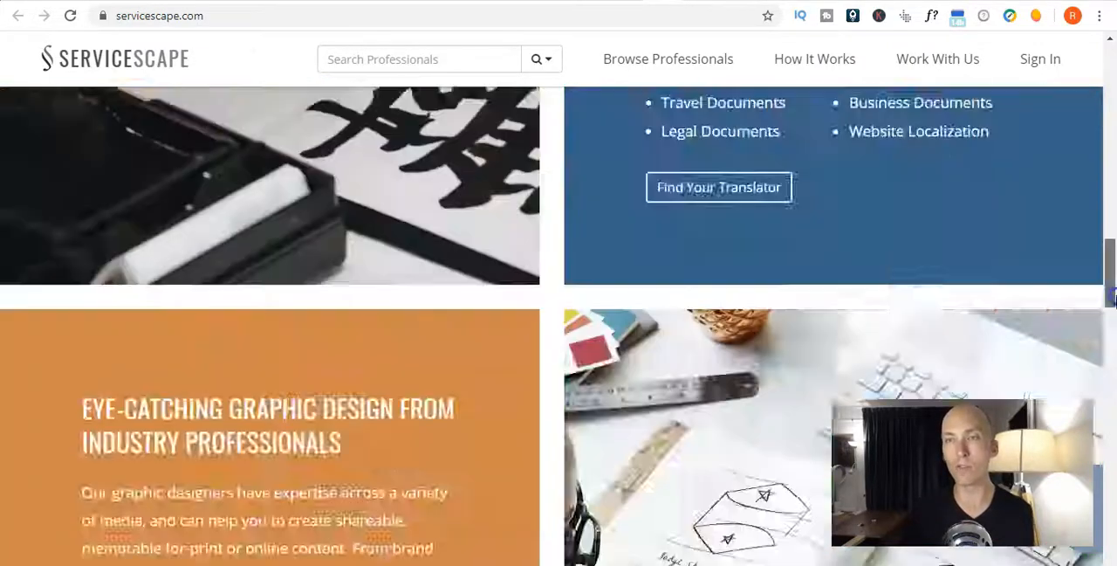
pyautogui.scroll(3)
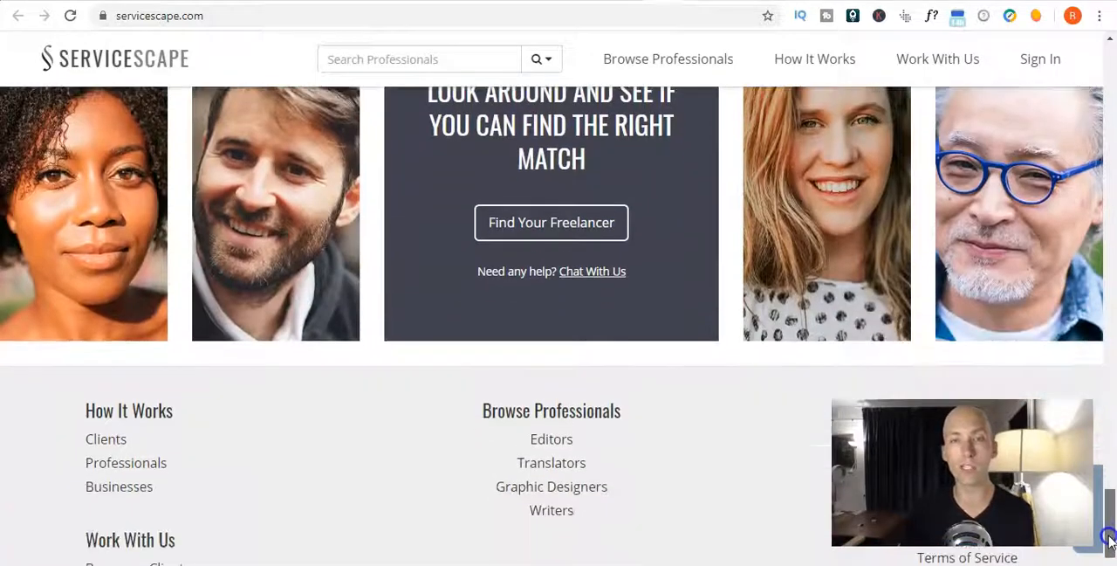
pyautogui.scroll(-3)
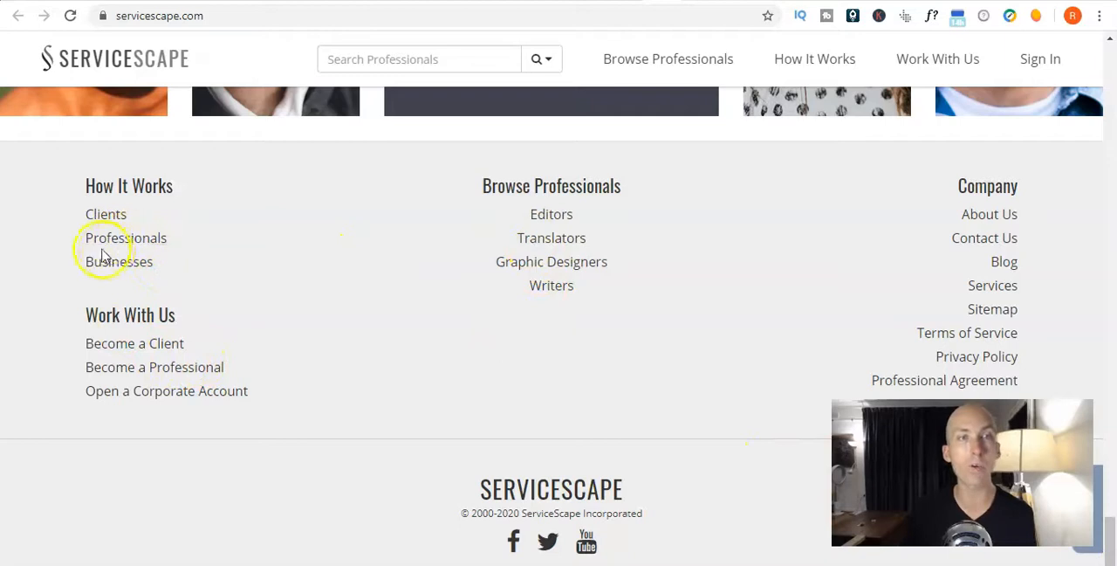
pyautogui.click(125, 237)
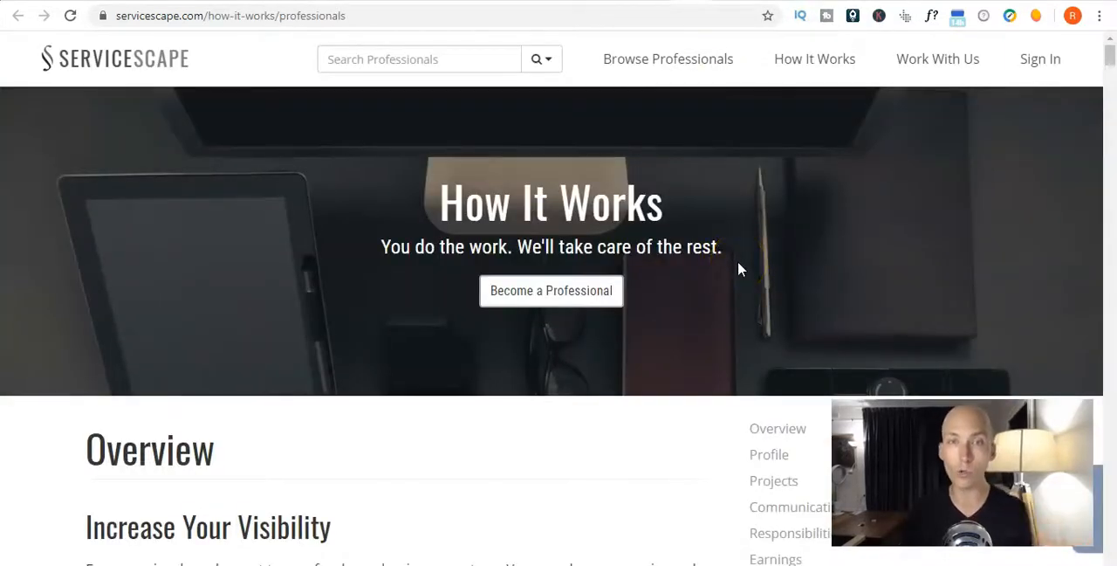
# Scroll the professional How It Works overview and open the Translation sign-up form
pyautogui.scroll(-3)
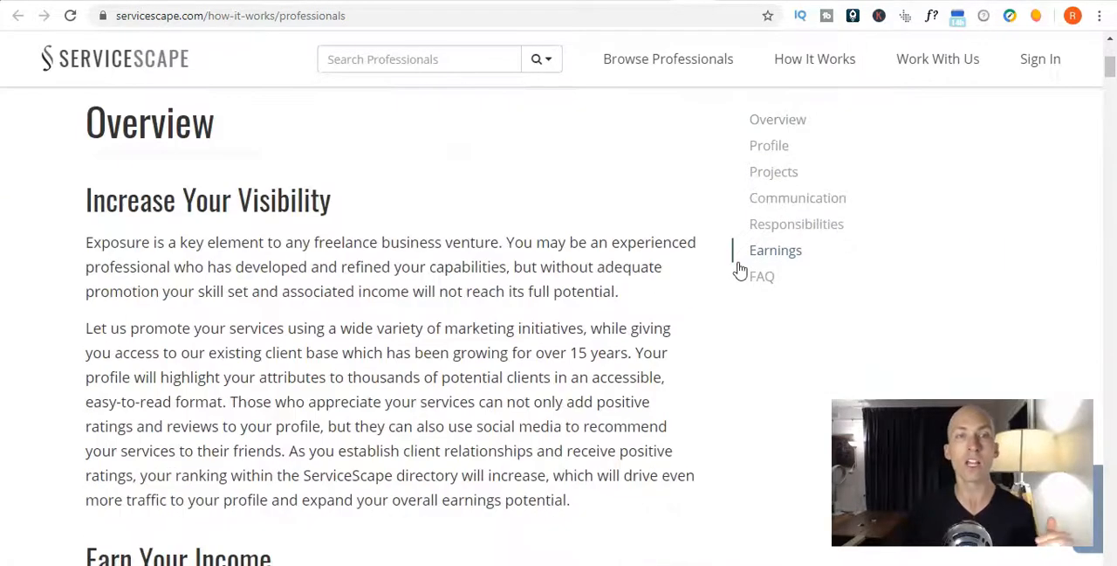
pyautogui.scroll(-3)
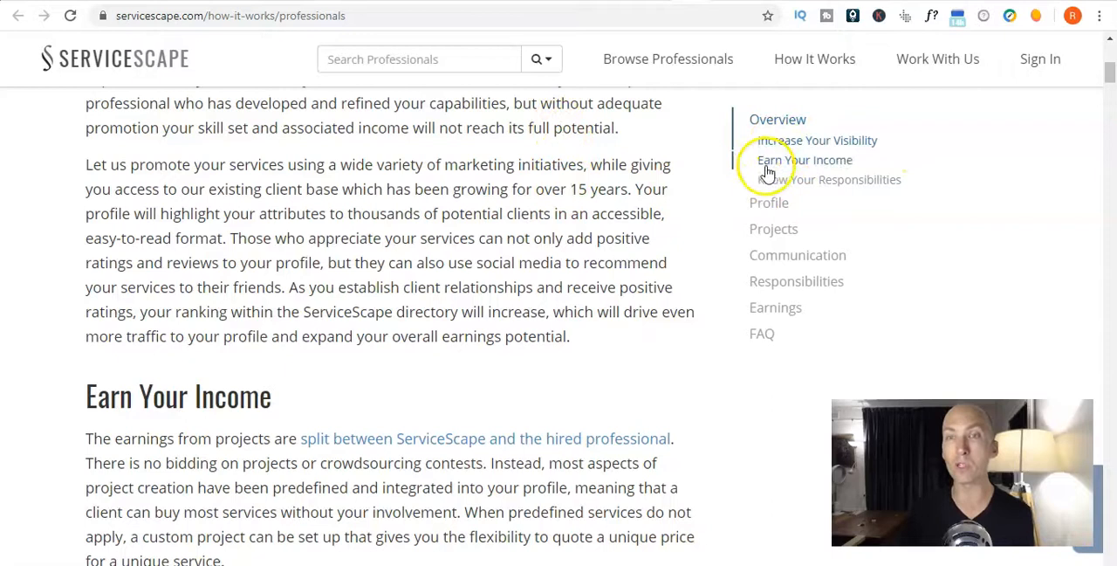
pyautogui.moveTo(764, 209)
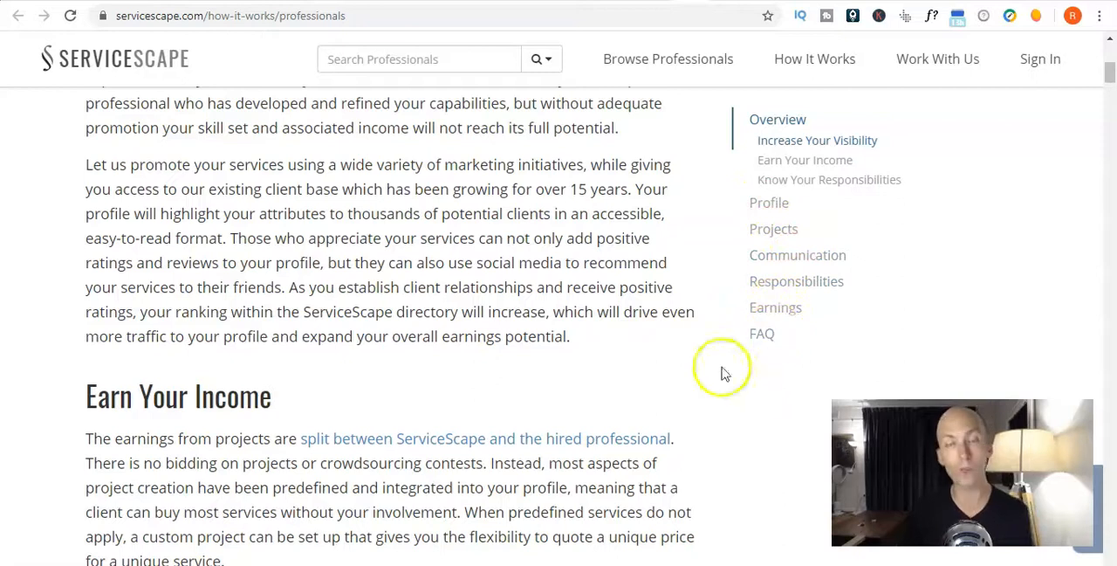
pyautogui.moveTo(618, 339)
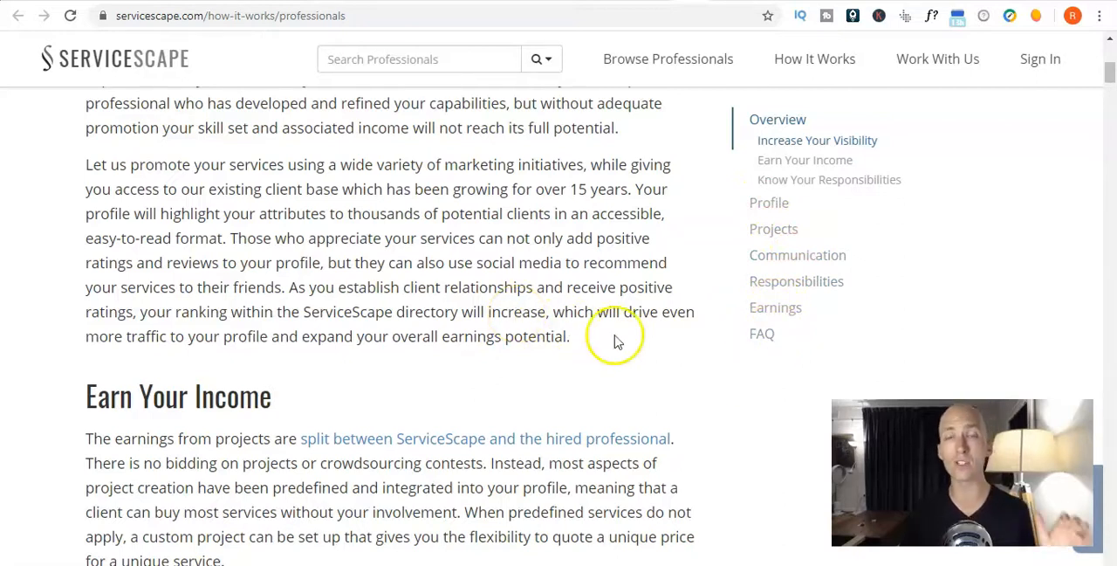
pyautogui.moveTo(623, 341)
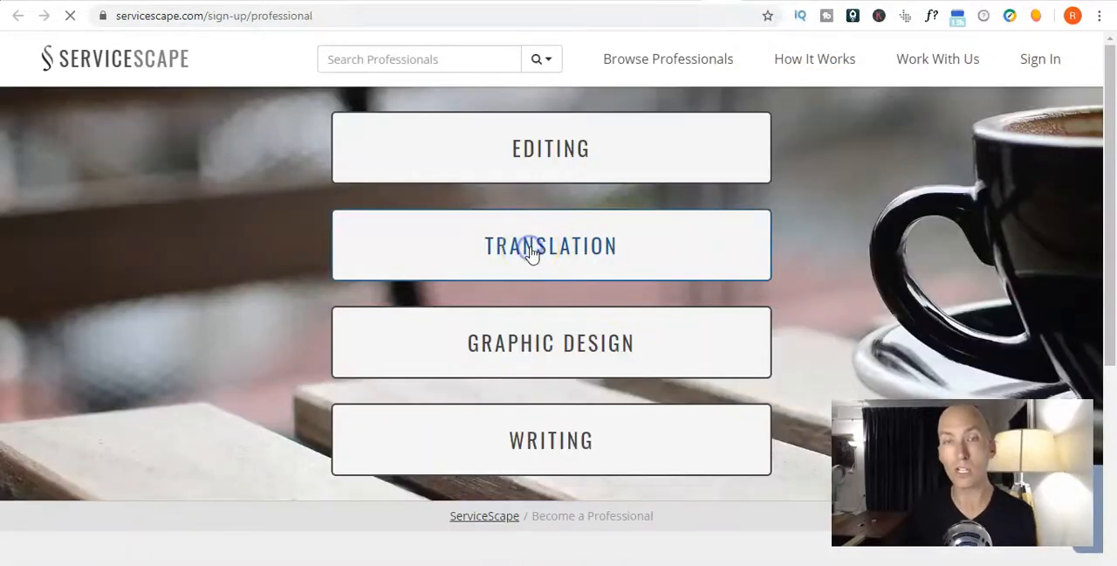
pyautogui.click(538, 245)
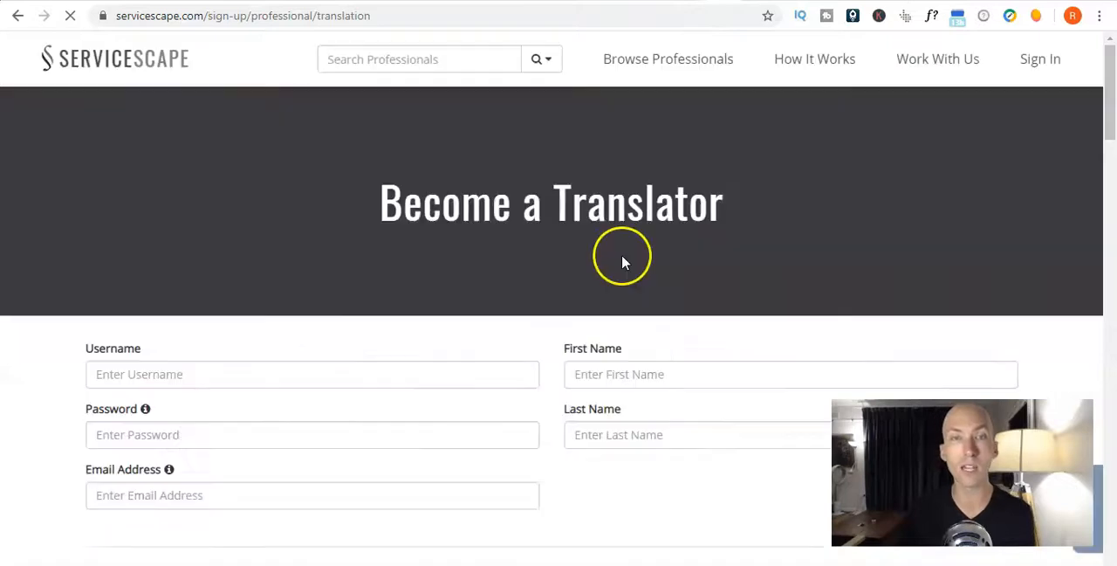
pyautogui.scroll(-3)
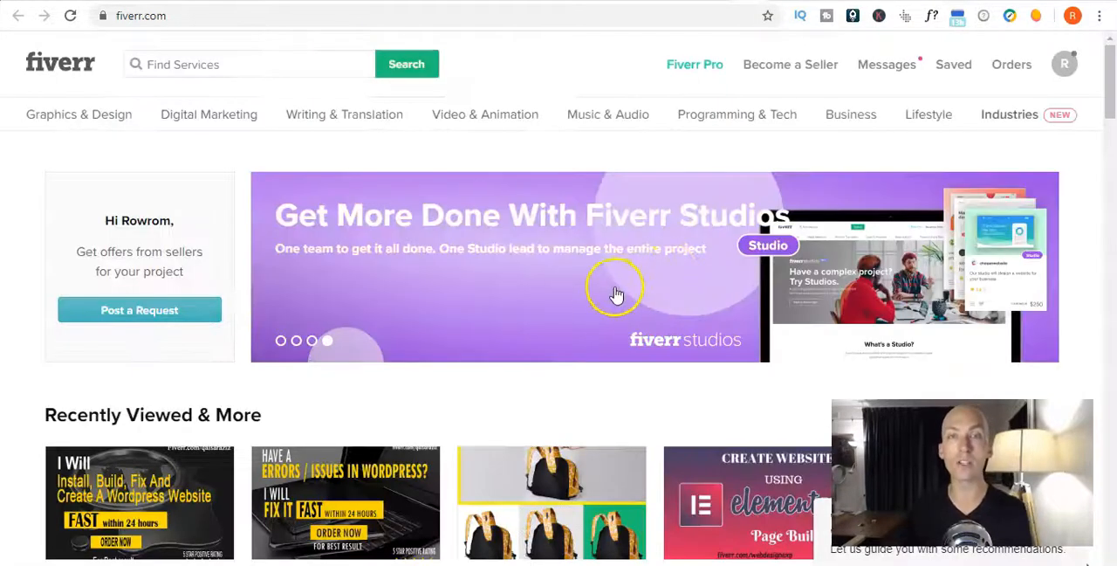
pyautogui.moveTo(606, 304)
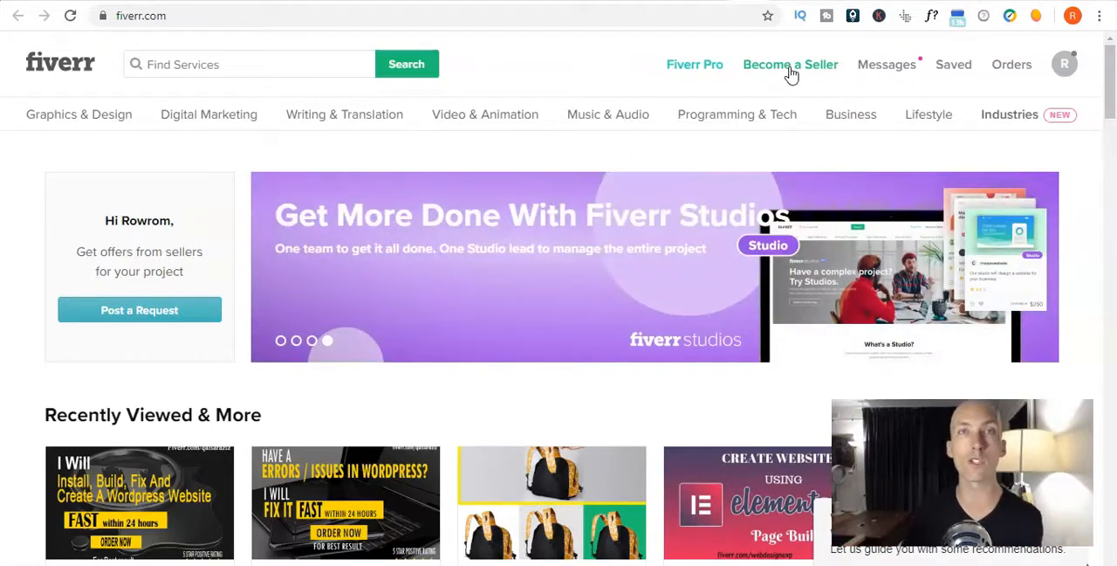
pyautogui.moveTo(796, 15)
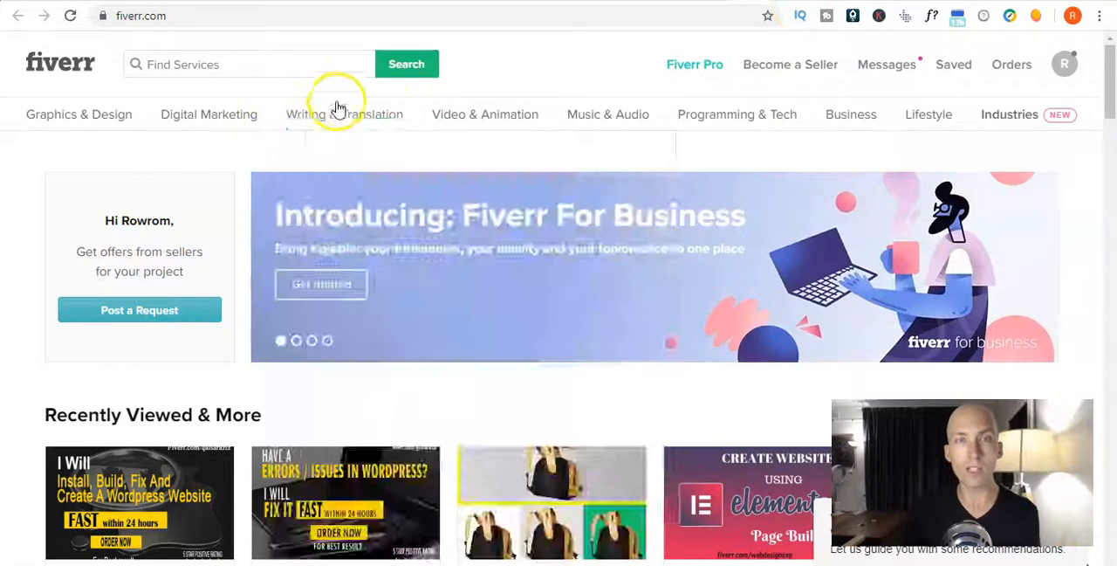
# Open Fiverr's Writing & Translation category and scroll the Translate From language list
pyautogui.click(344, 114)
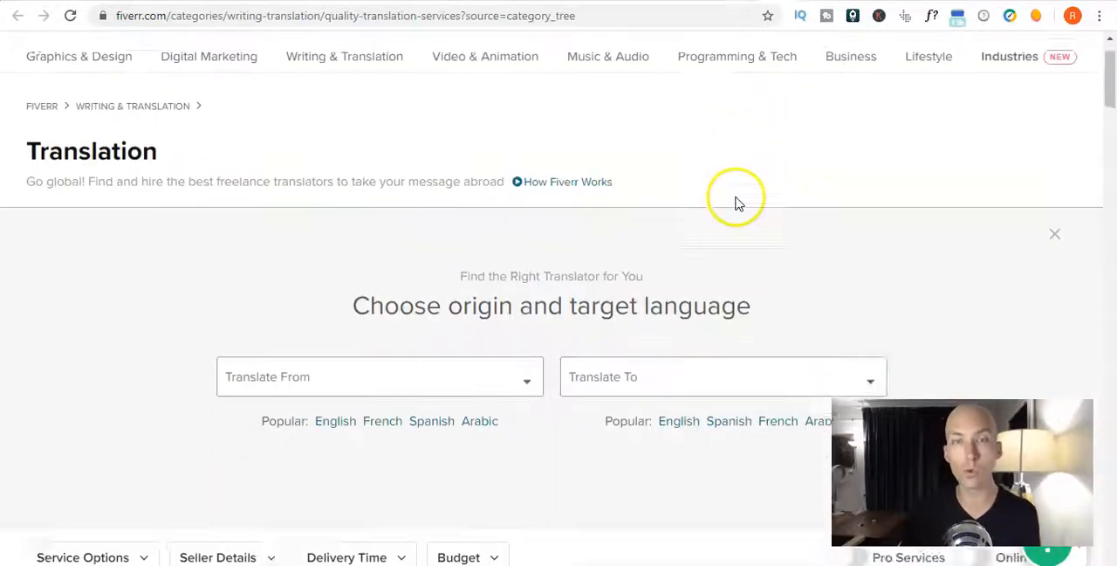
pyautogui.scroll(-3)
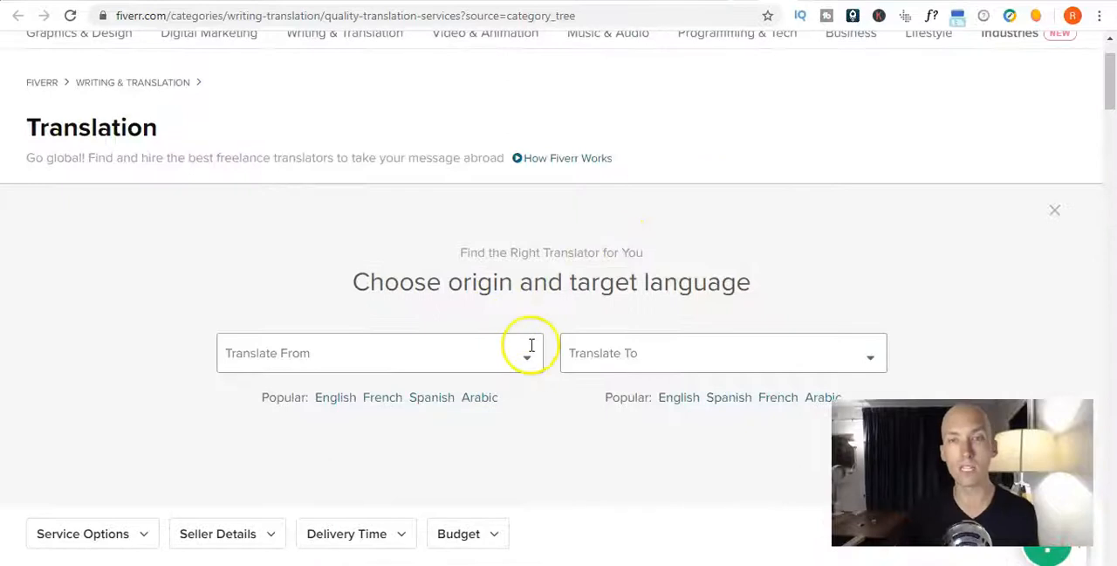
pyautogui.click(380, 352)
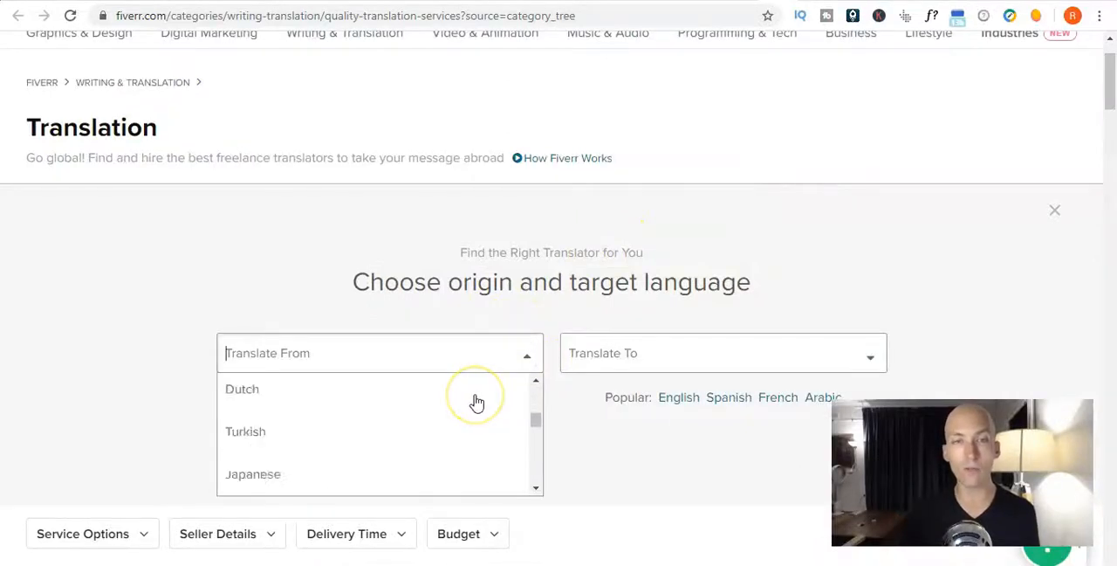
pyautogui.scroll(-3)
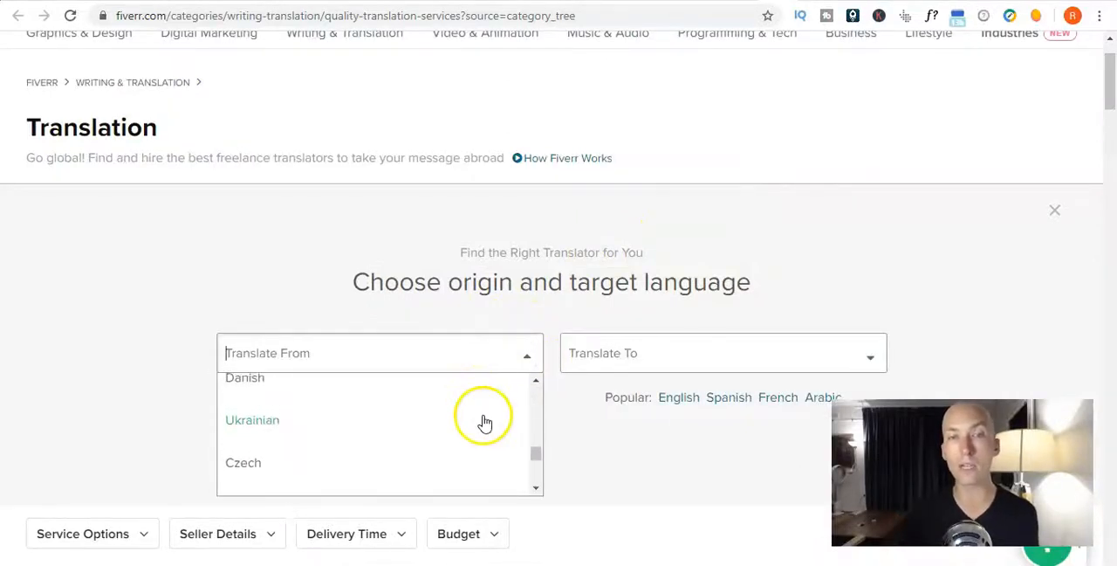
pyautogui.scroll(-3)
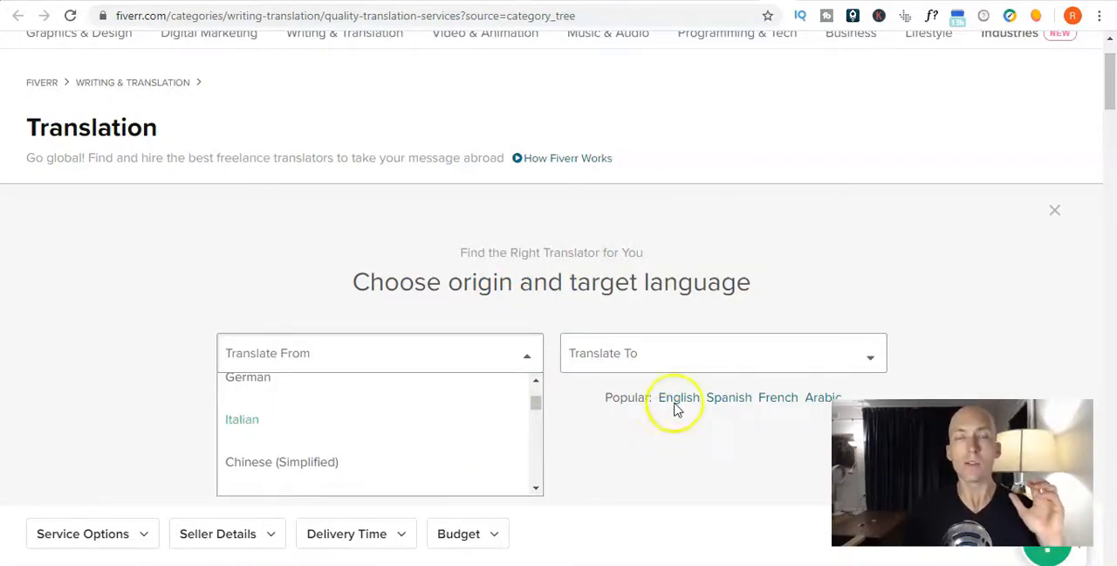
pyautogui.moveTo(805, 247)
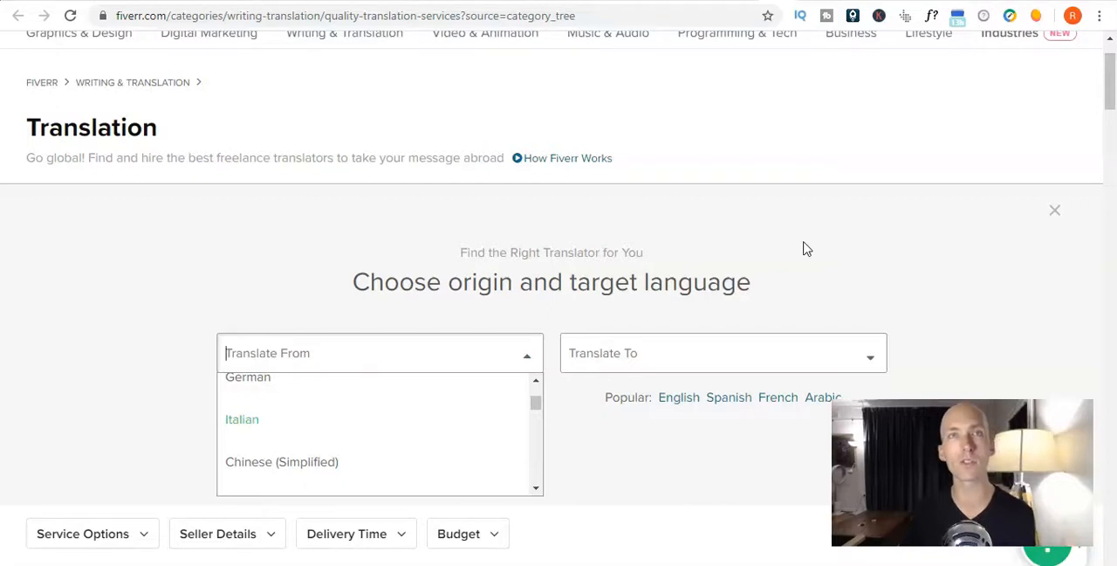
pyautogui.scroll(3)
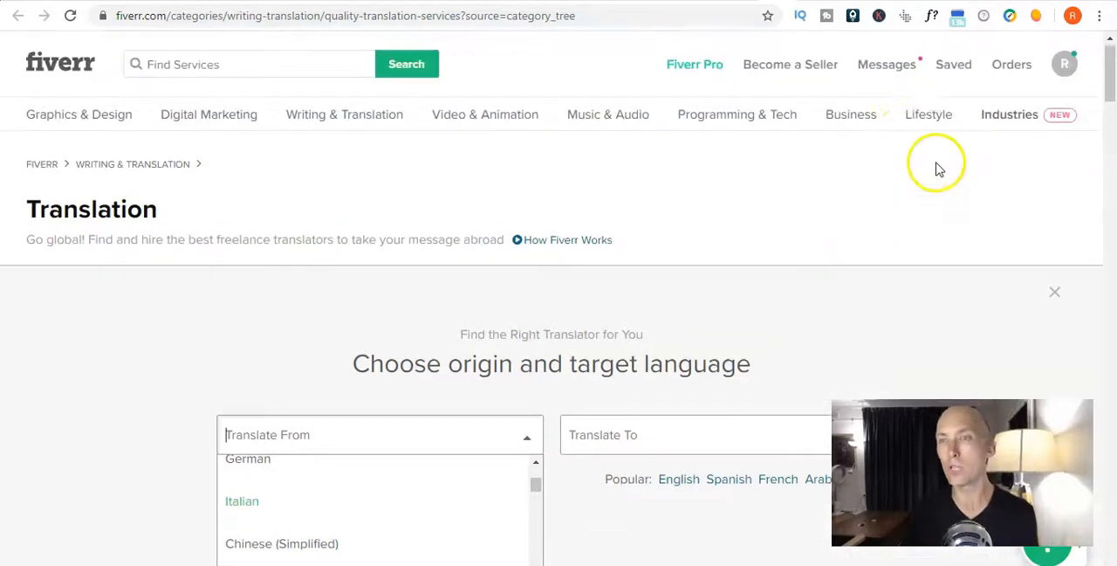
pyautogui.moveTo(779, 75)
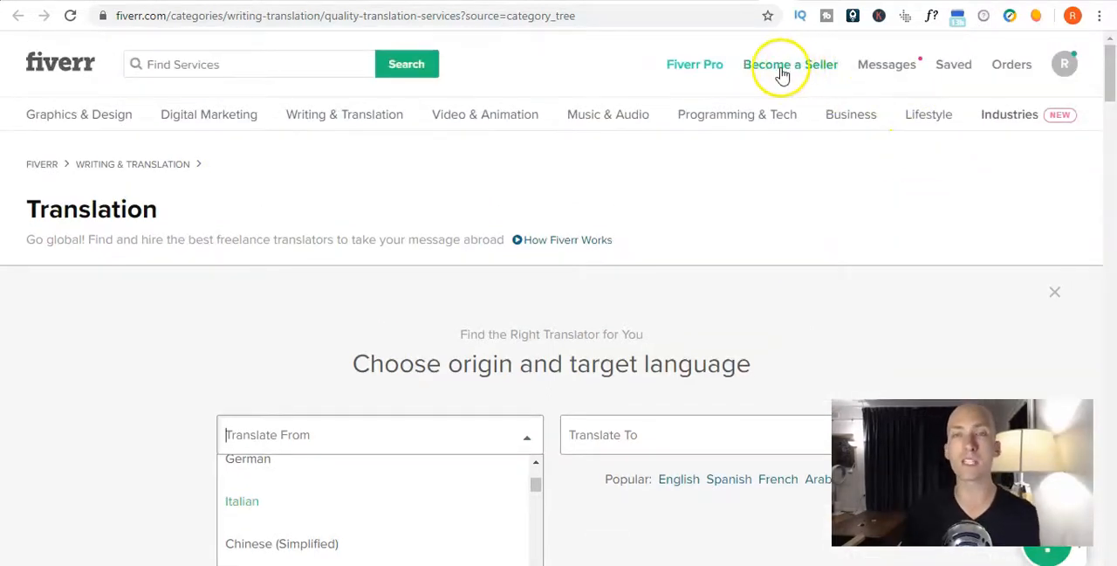
# Browse Fiverr's Become a Seller page to its Q&A, then go to au.indeed.com/?r=us
pyautogui.click(790, 64)
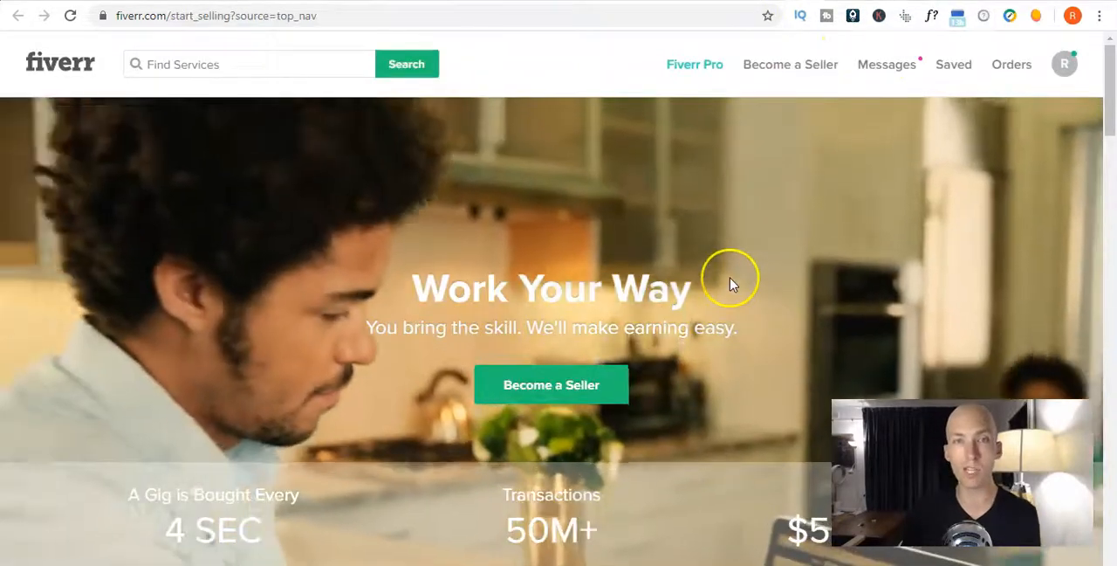
pyautogui.scroll(-3)
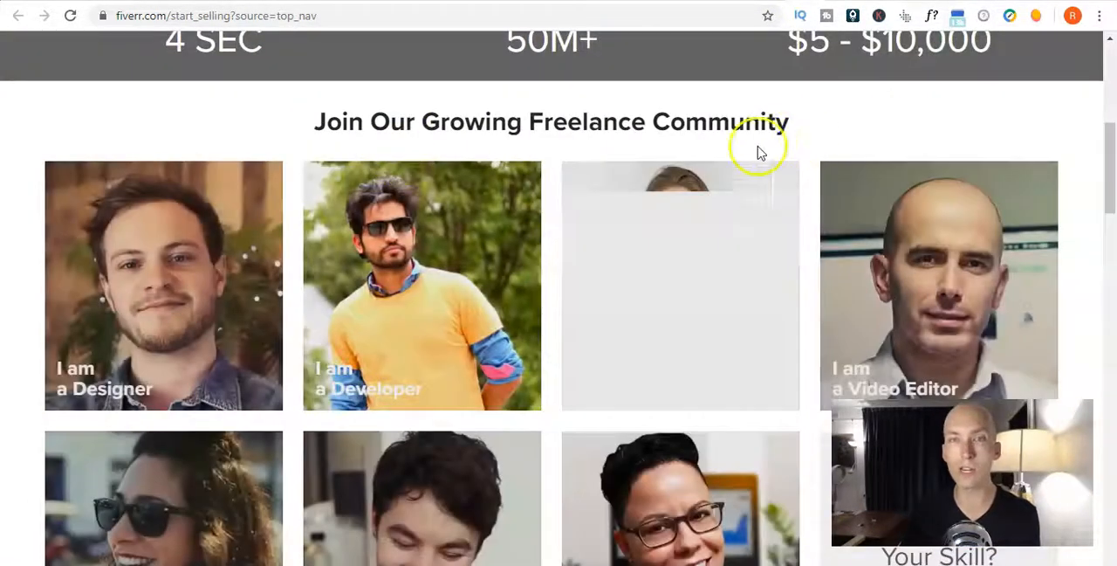
pyautogui.scroll(-3)
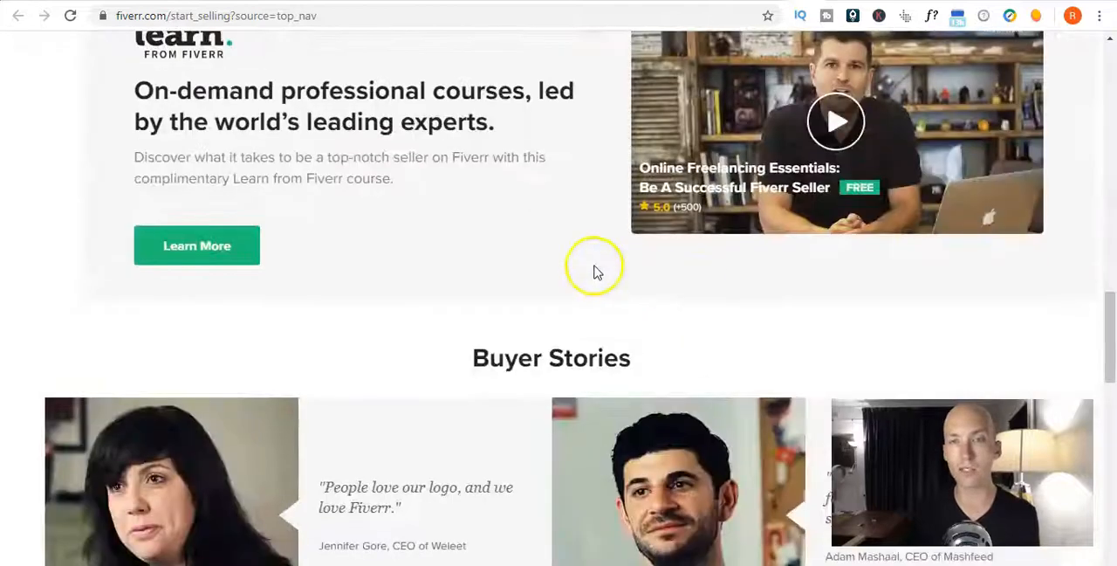
pyautogui.scroll(3)
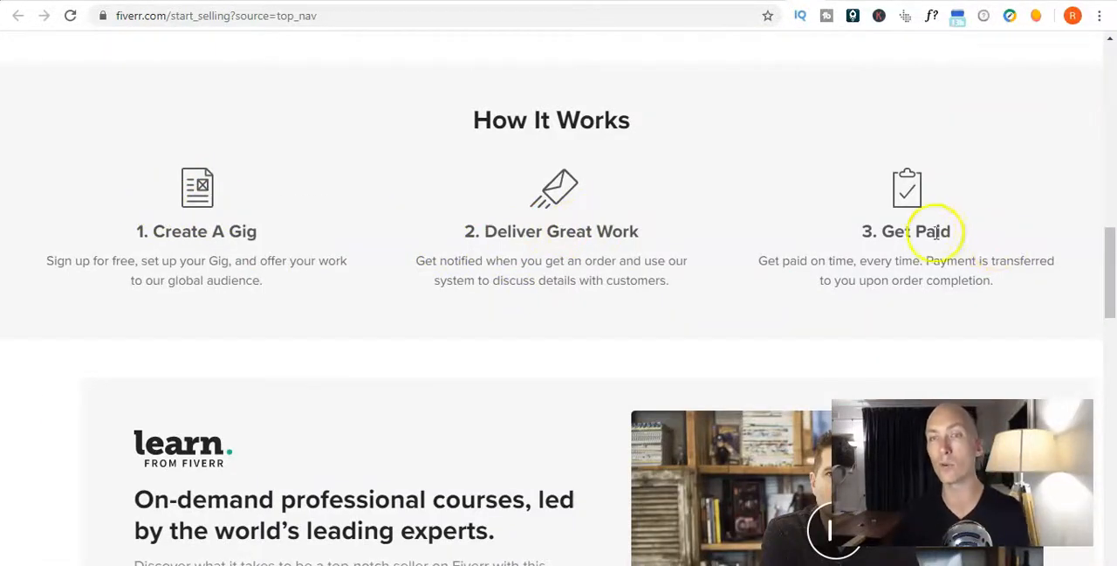
pyautogui.scroll(-3)
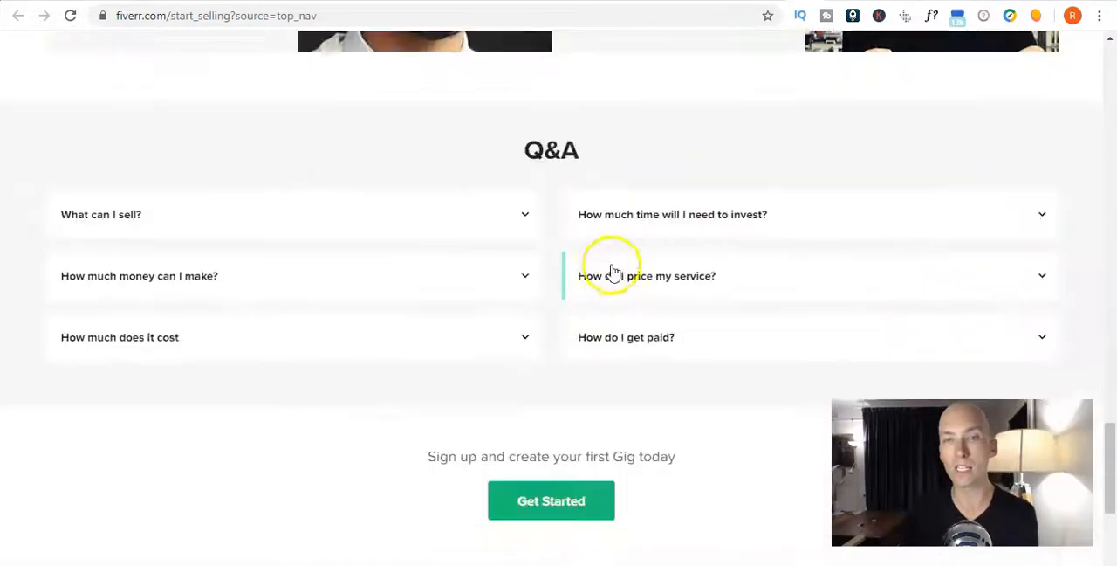
pyautogui.scroll(-3)
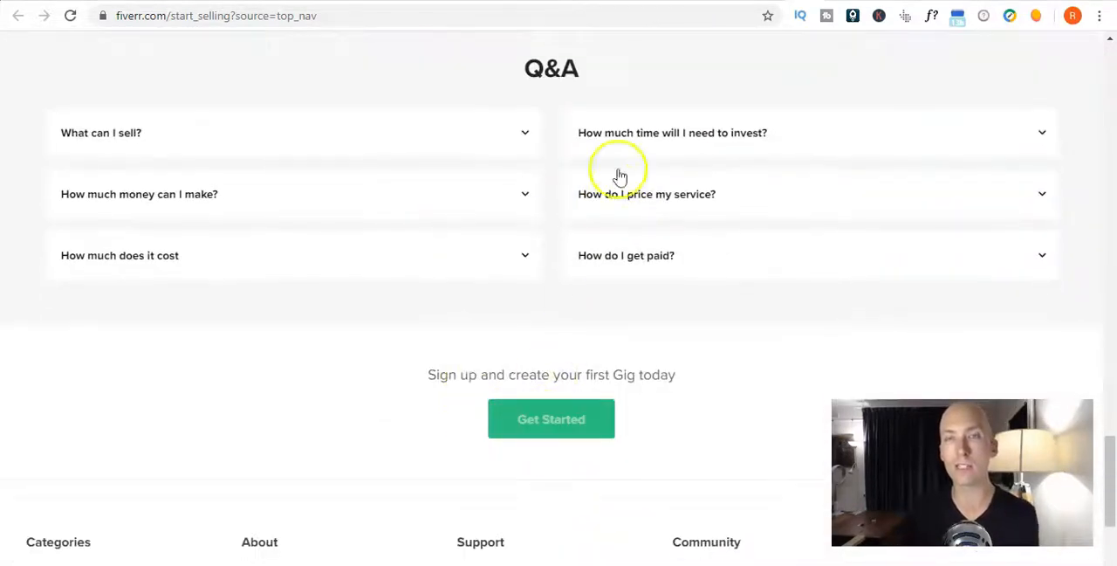
pyautogui.write('au.indeed.com/?r=us')
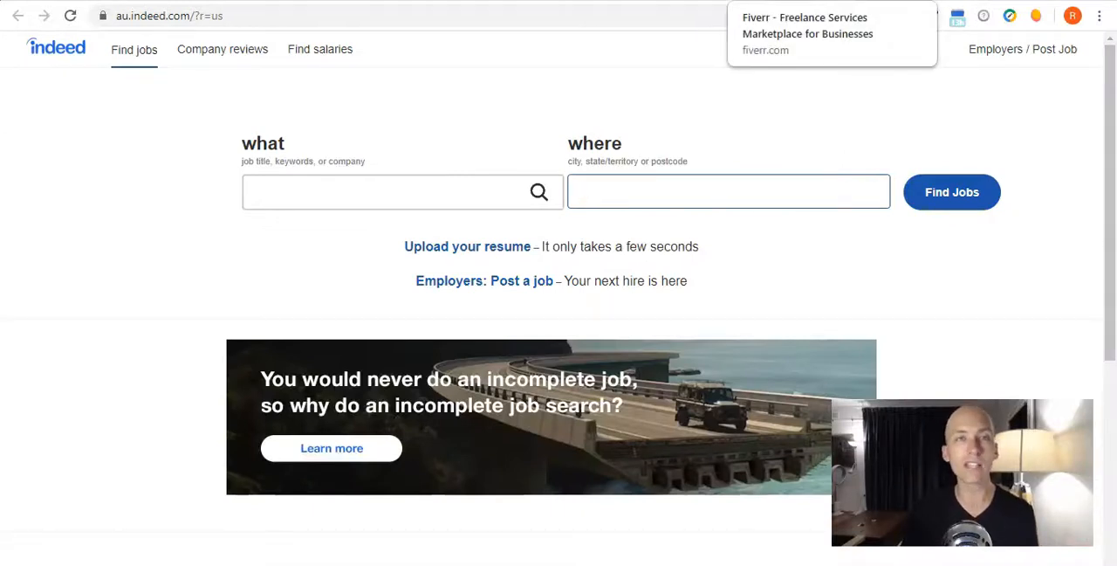
# Search Indeed for 'translator', view suggestions, and scroll the 6,010 results to the filters
pyautogui.click(728, 191)
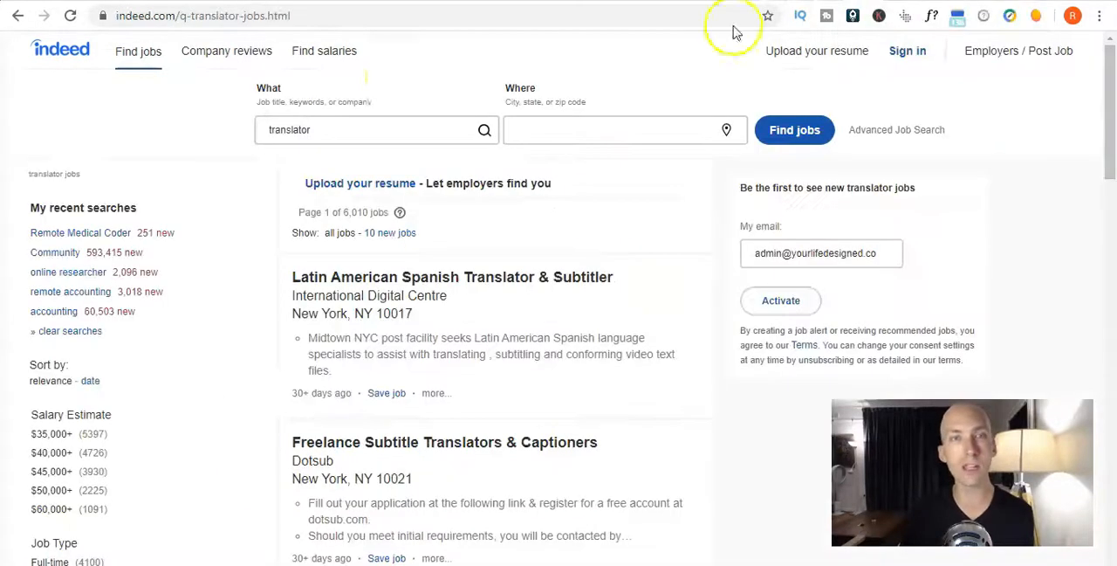
pyautogui.click(354, 129)
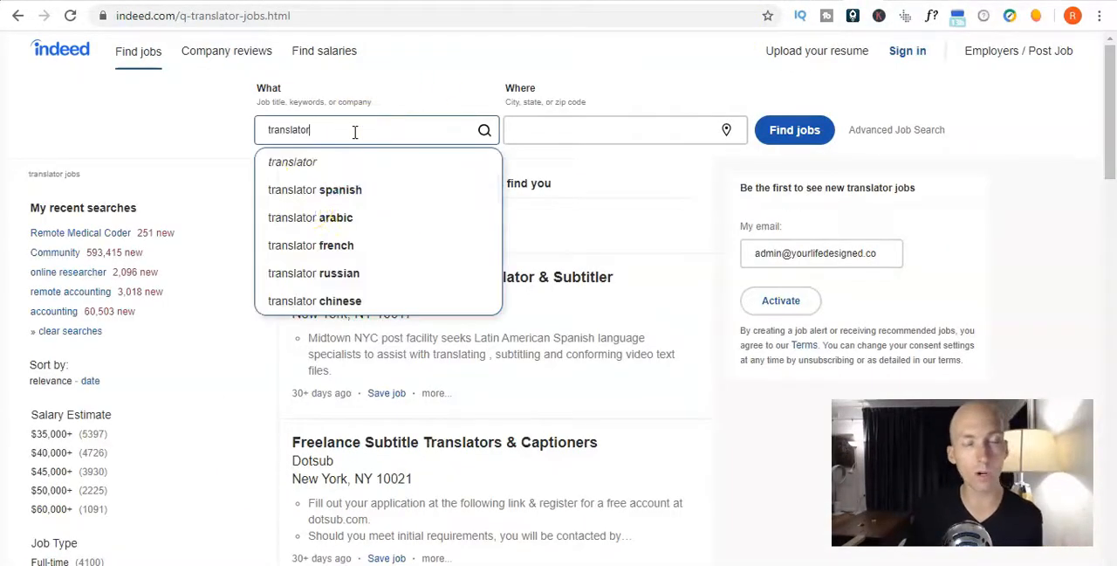
pyautogui.moveTo(78, 338)
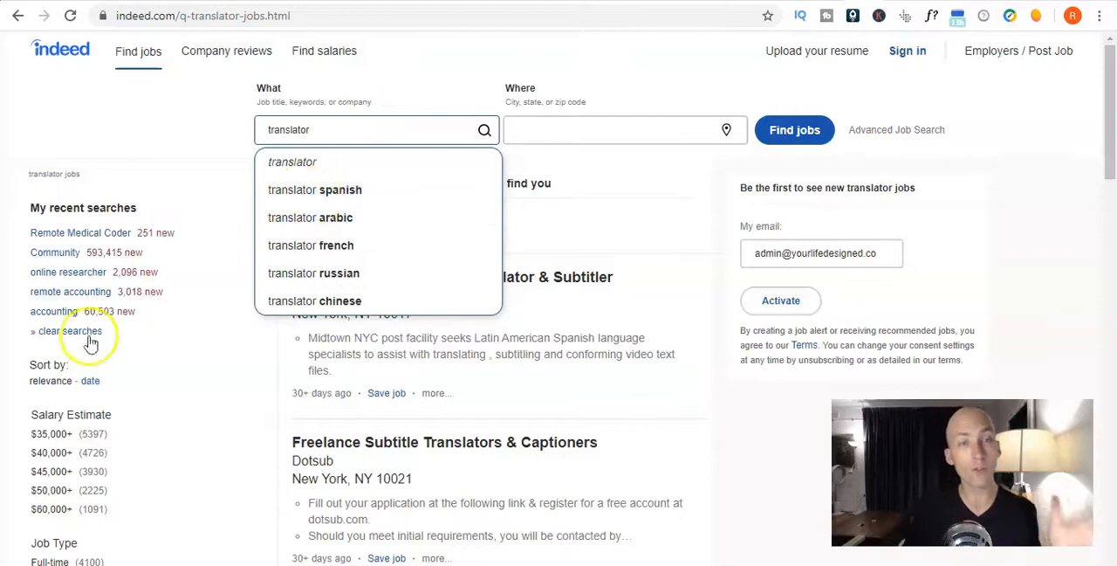
pyautogui.scroll(-3)
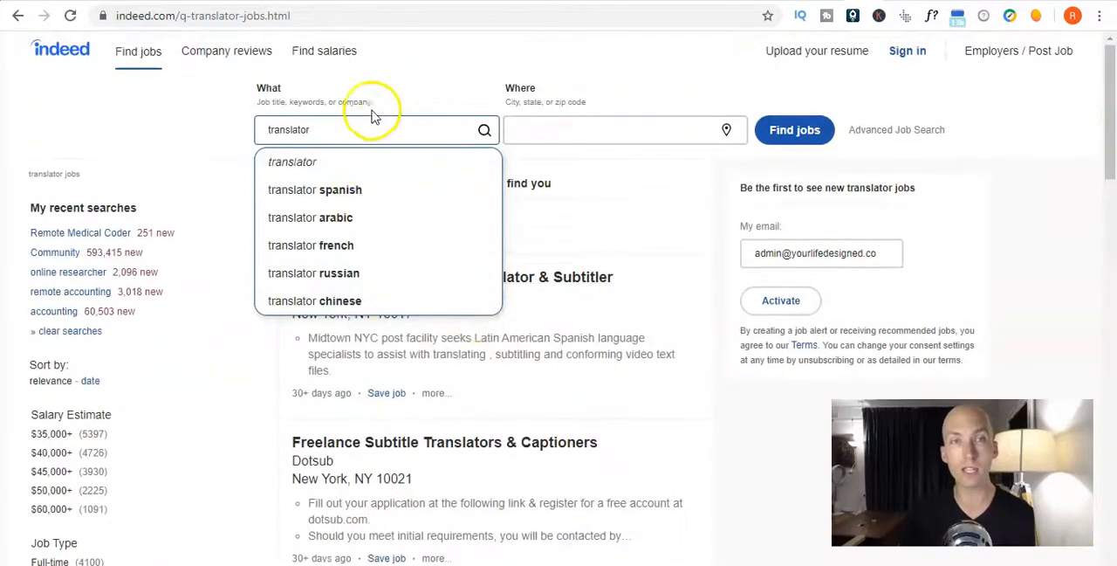
pyautogui.scroll(-3)
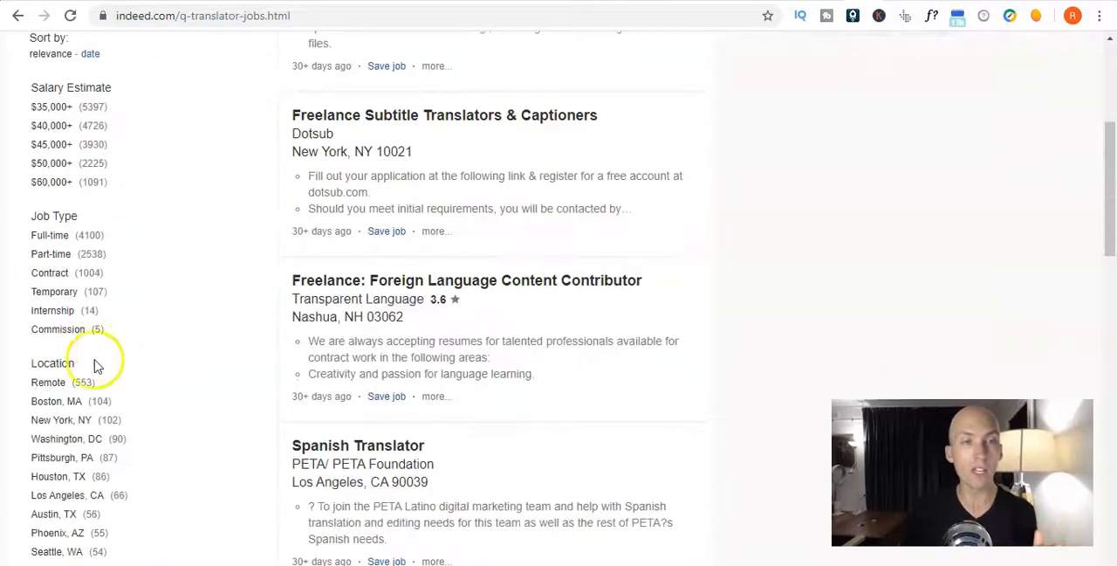
pyautogui.moveTo(48, 387)
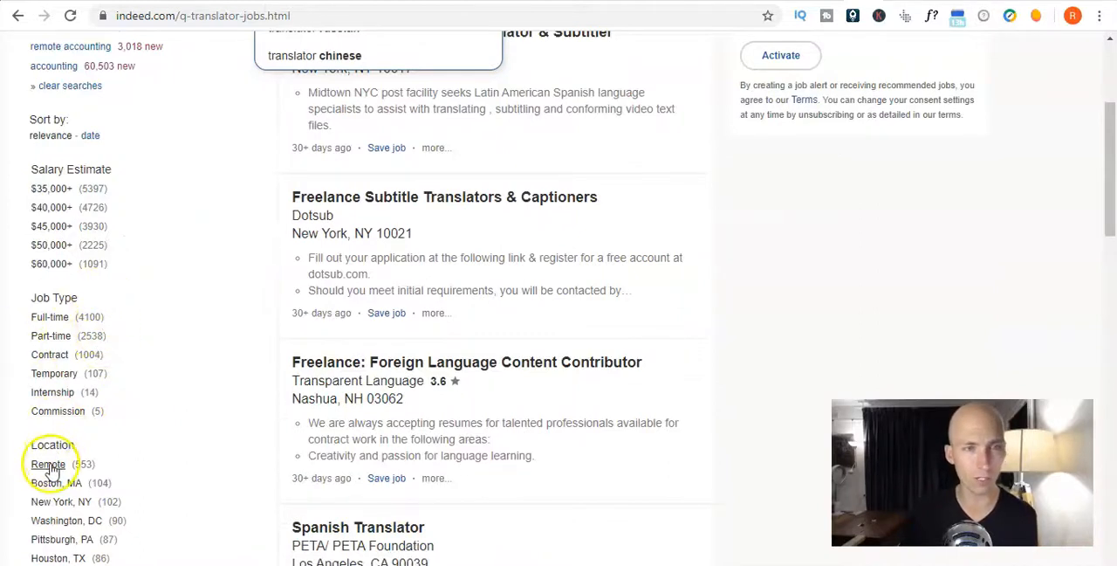
# Filter translator results to Remote and scroll through the CyraCom interpreter listings
pyautogui.click(48, 465)
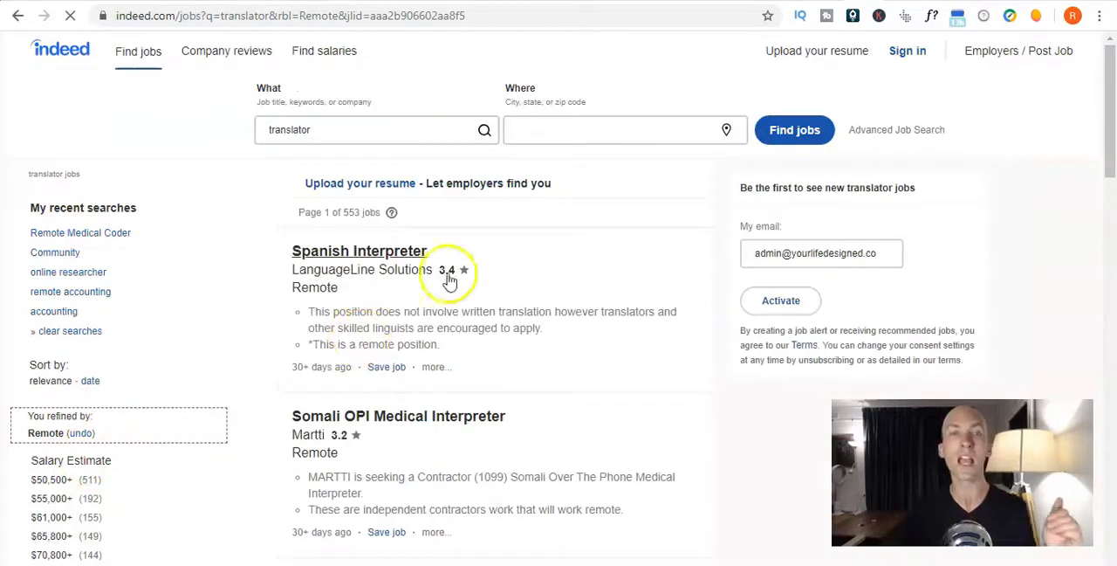
pyautogui.scroll(-3)
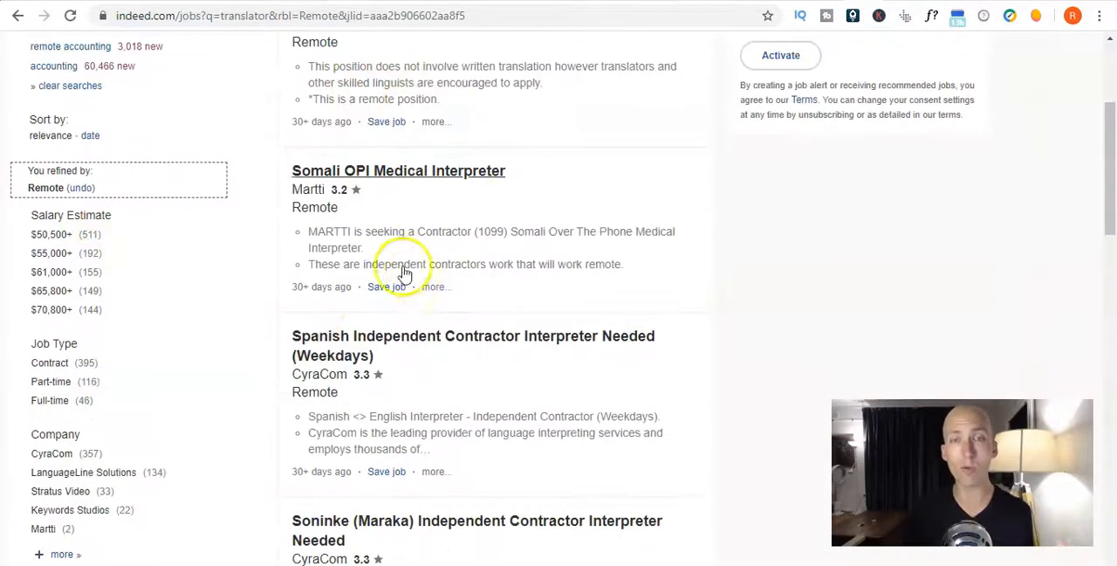
pyautogui.scroll(-3)
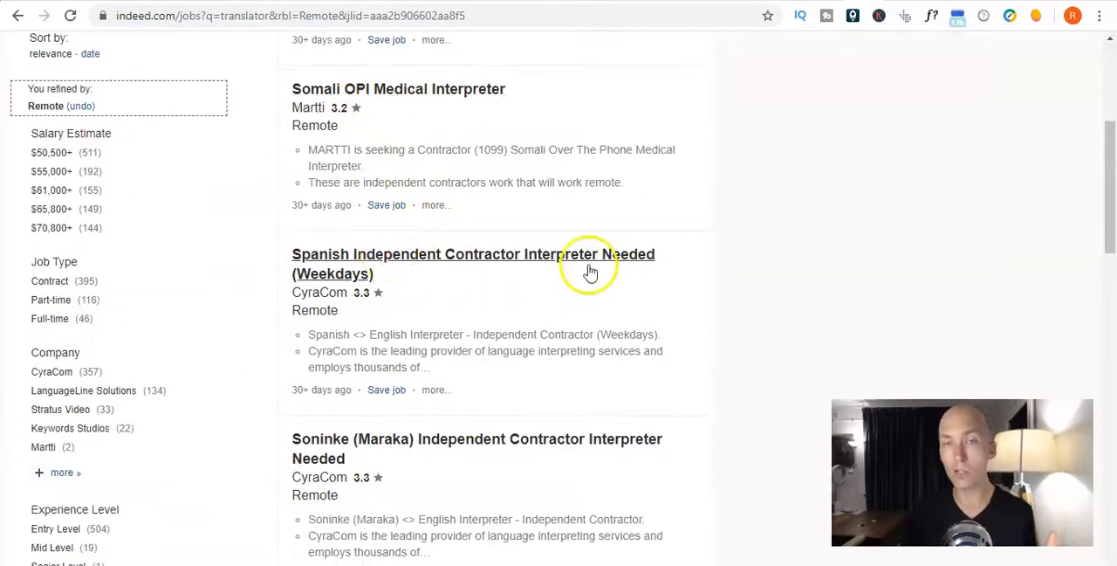
pyautogui.scroll(-3)
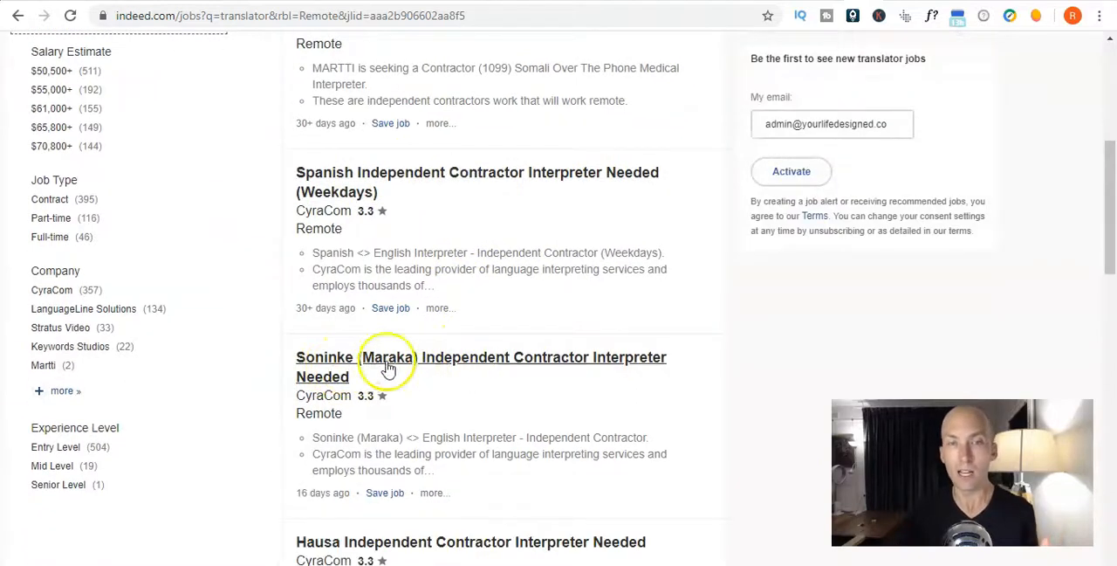
pyautogui.moveTo(582, 373)
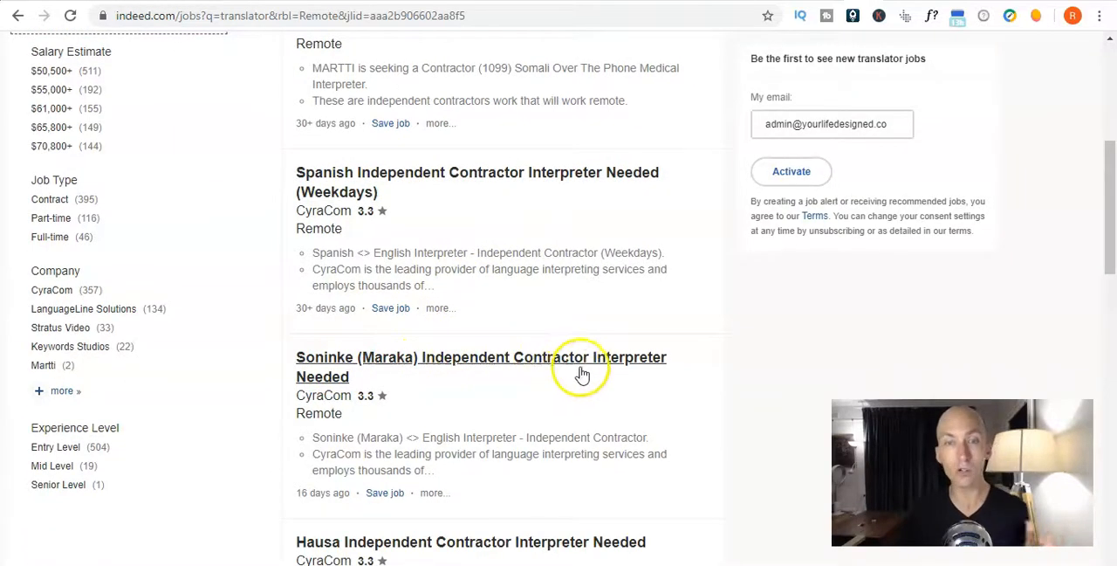
pyautogui.scroll(-3)
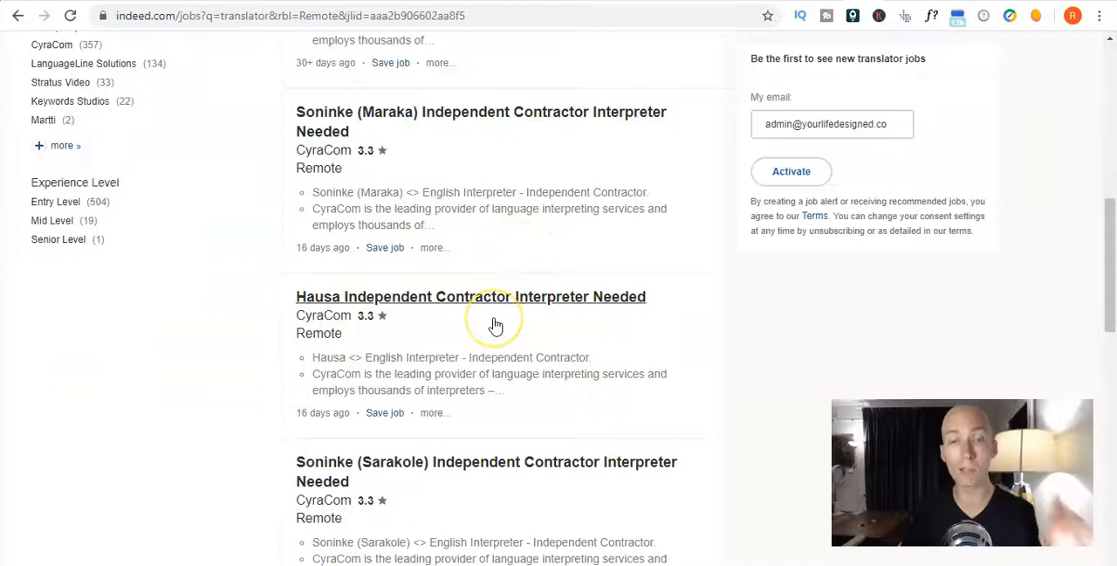
pyautogui.scroll(-3)
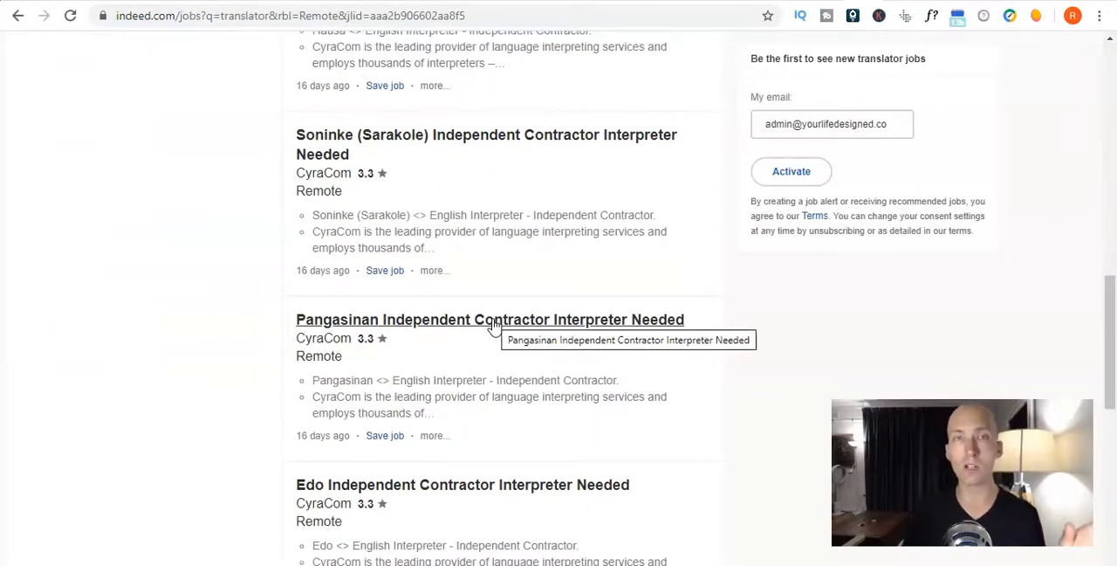
pyautogui.moveTo(668, 215)
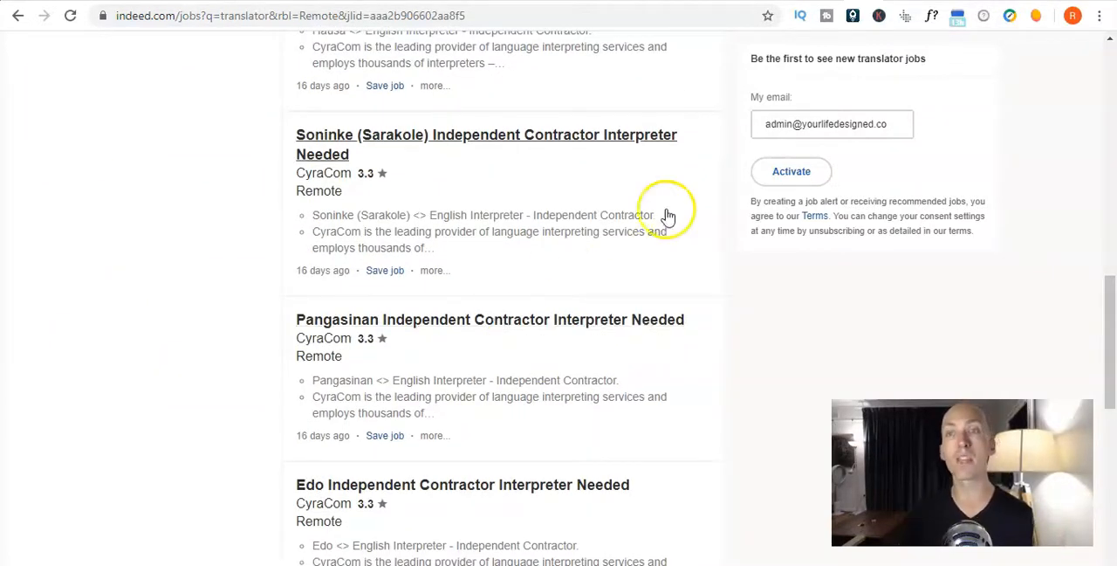
pyautogui.scroll(3)
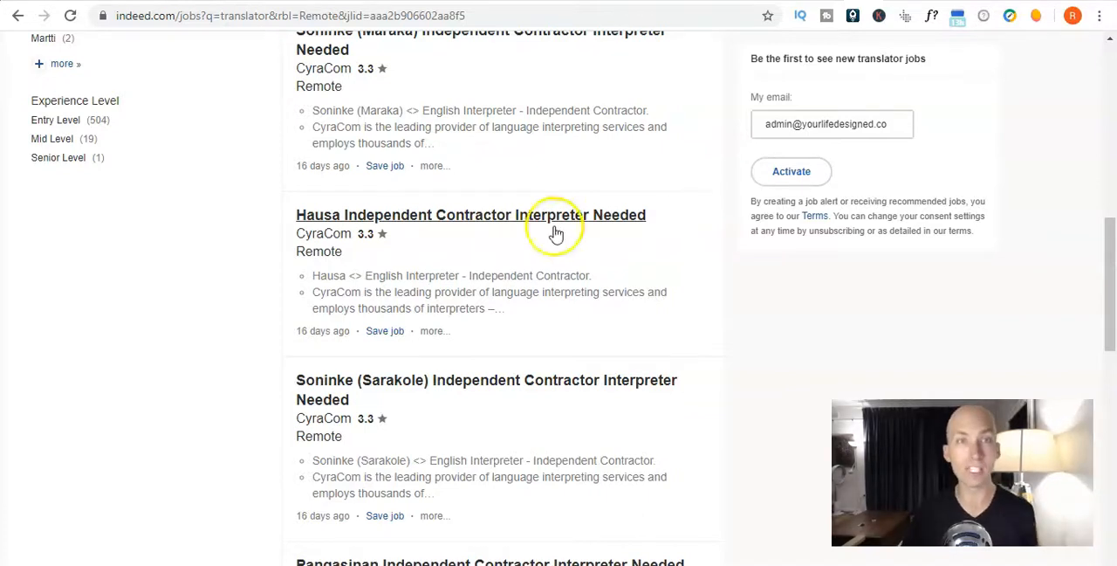
pyautogui.scroll(3)
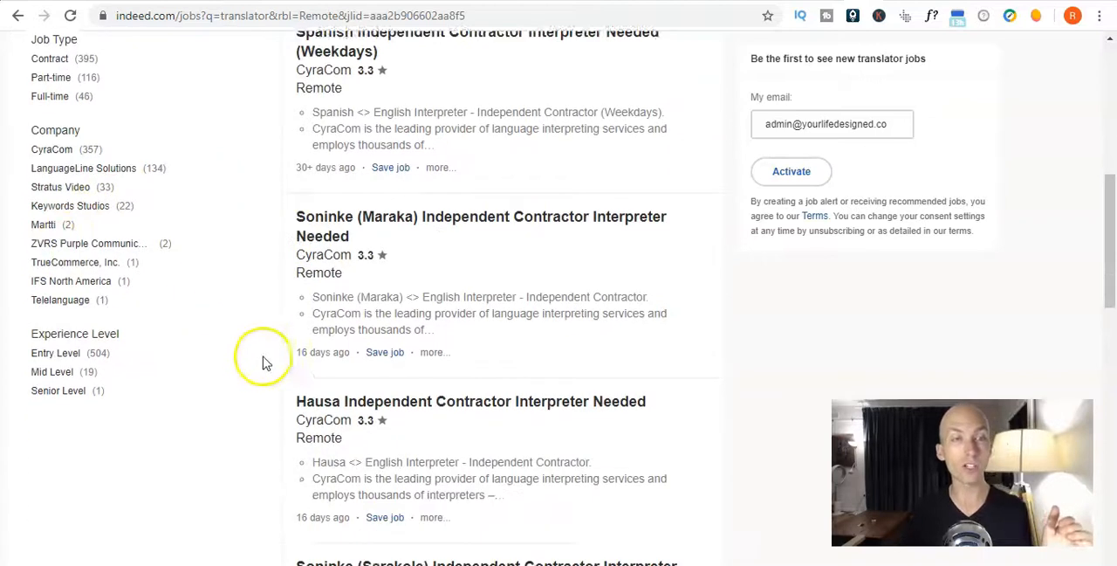
# Scroll down the Company filter list on Indeed's remote translator results
pyautogui.scroll(-3)
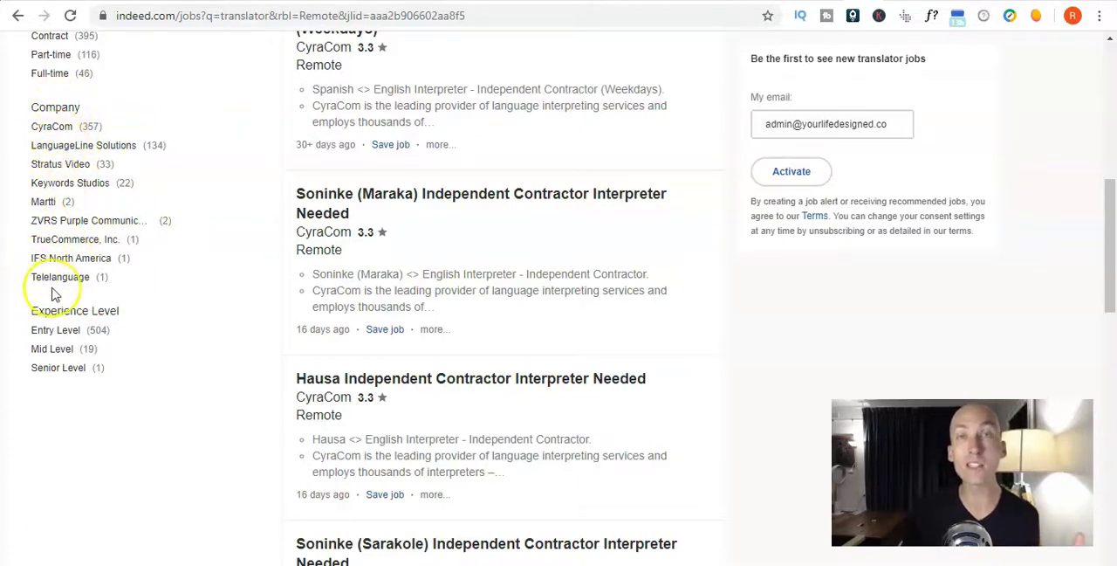
pyautogui.moveTo(121, 293)
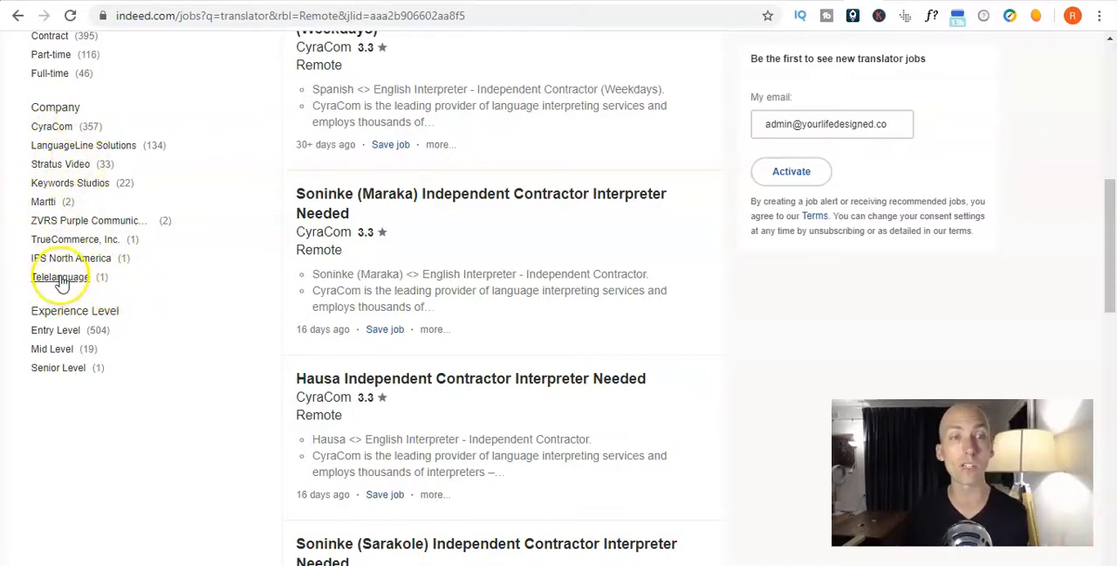
pyautogui.moveTo(60, 277)
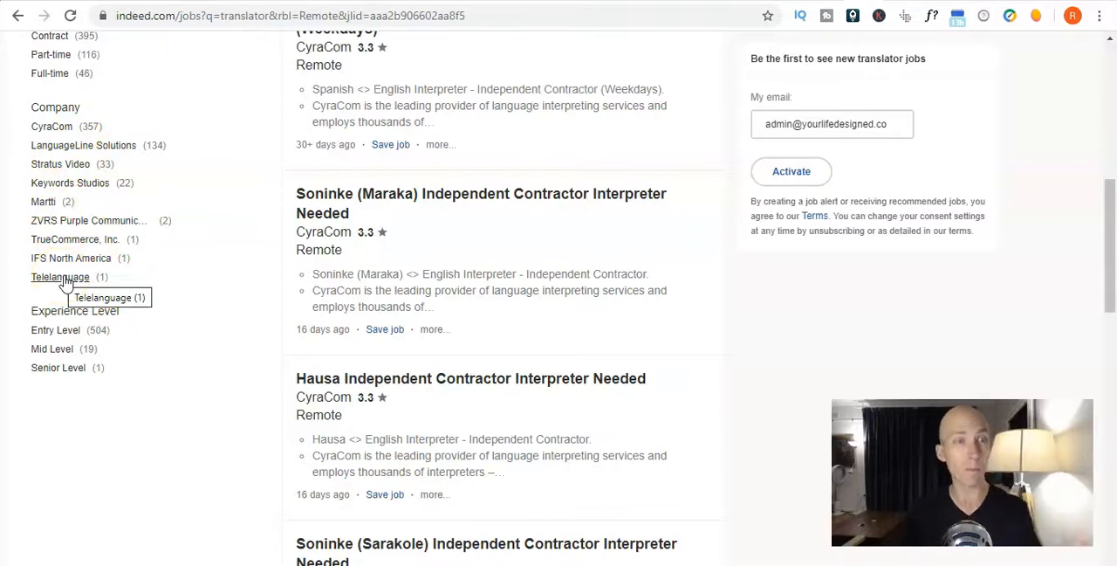
pyautogui.moveTo(428, 269)
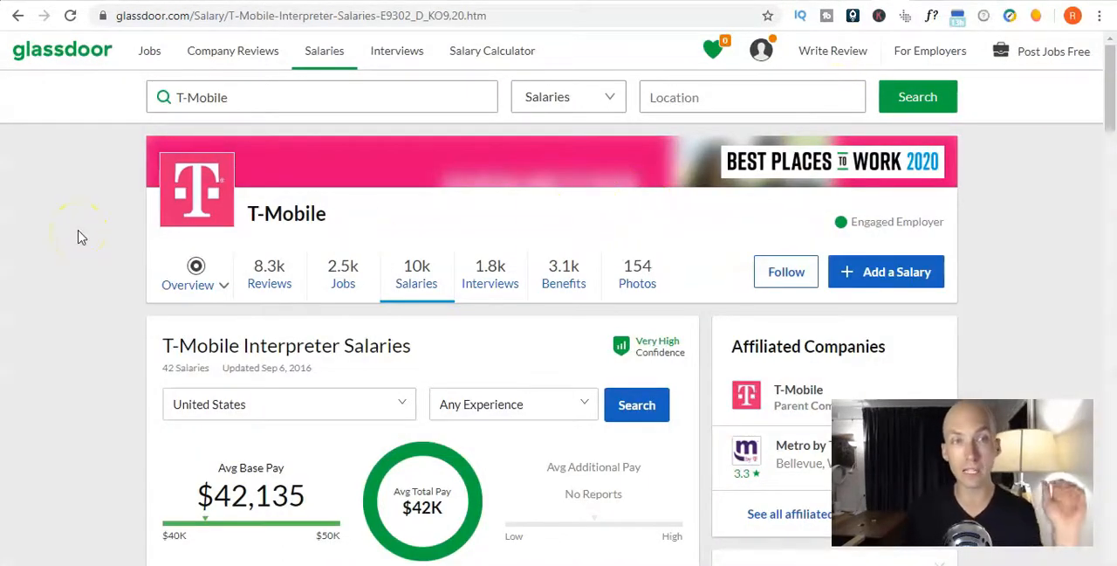
pyautogui.moveTo(225, 51)
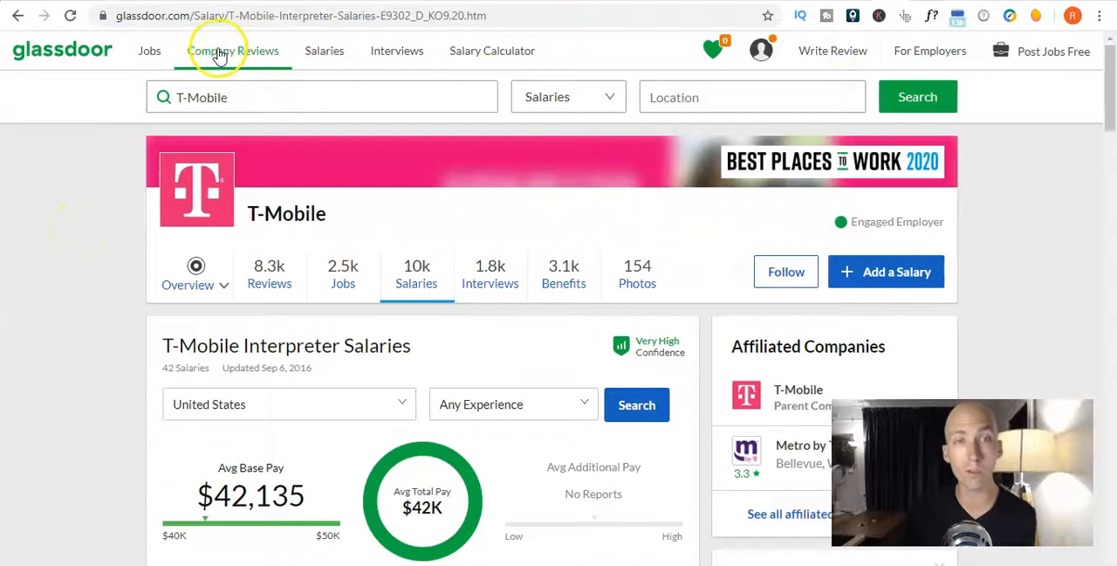